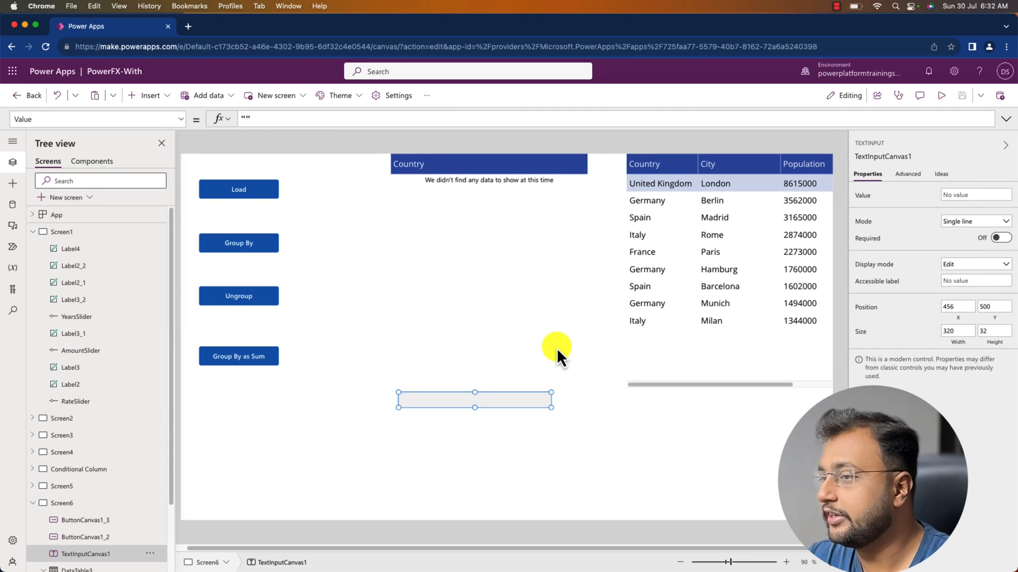
mouse_move(693, 355)
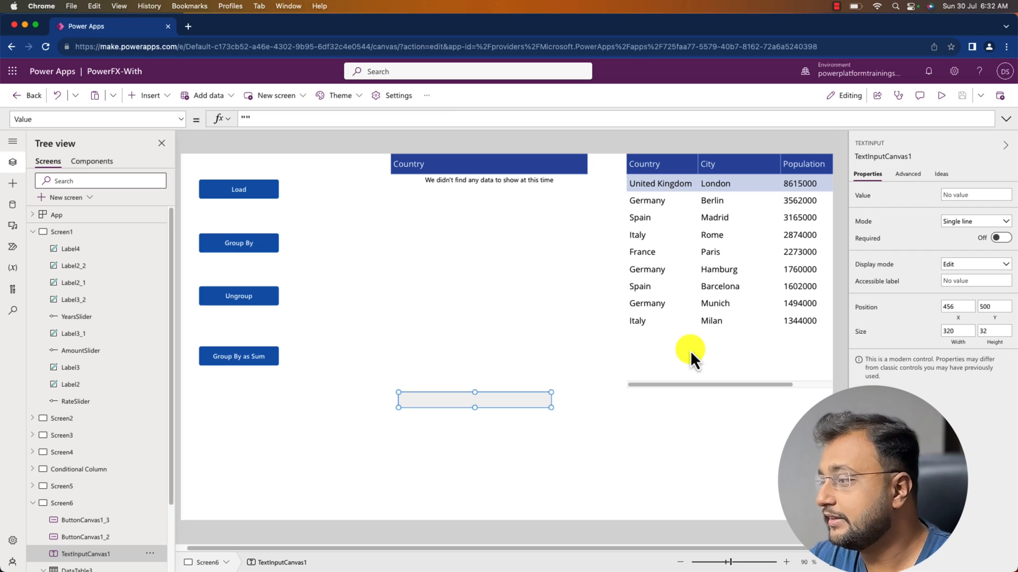
- Review the city population table and the Load button's ClearCollect OnSelect formula
left_click(656, 183)
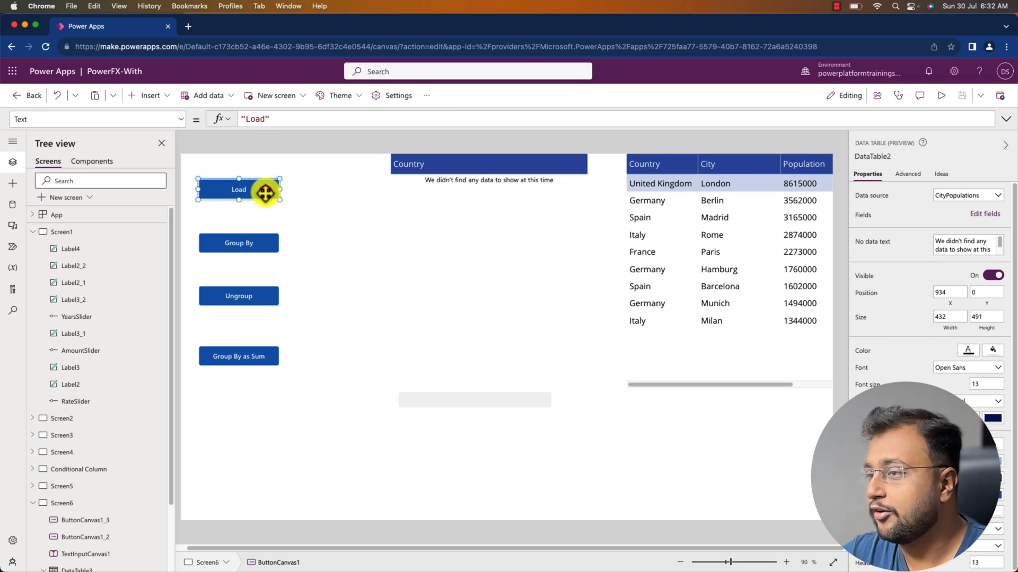
left_click(238, 189)
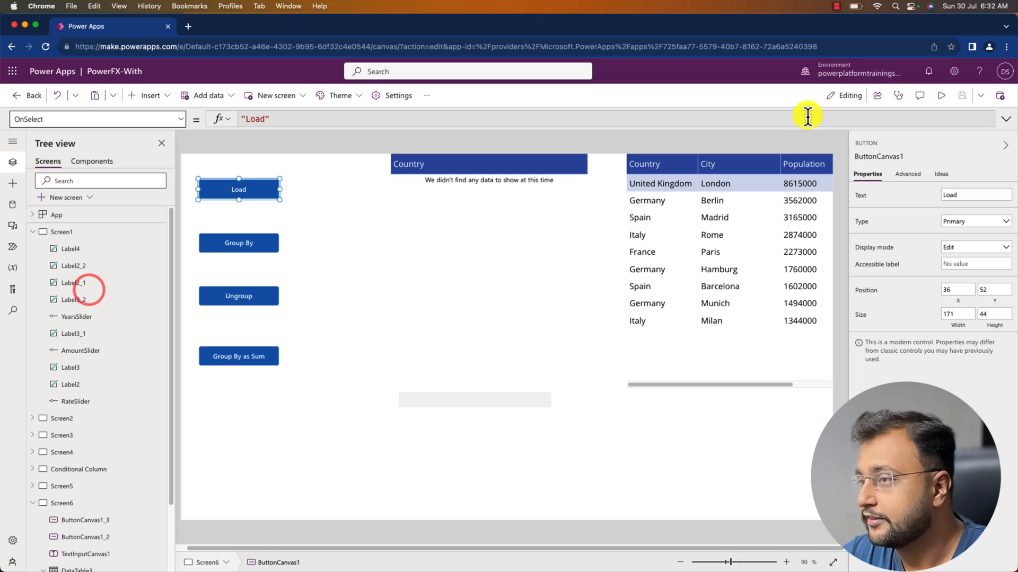
left_click(1004, 119)
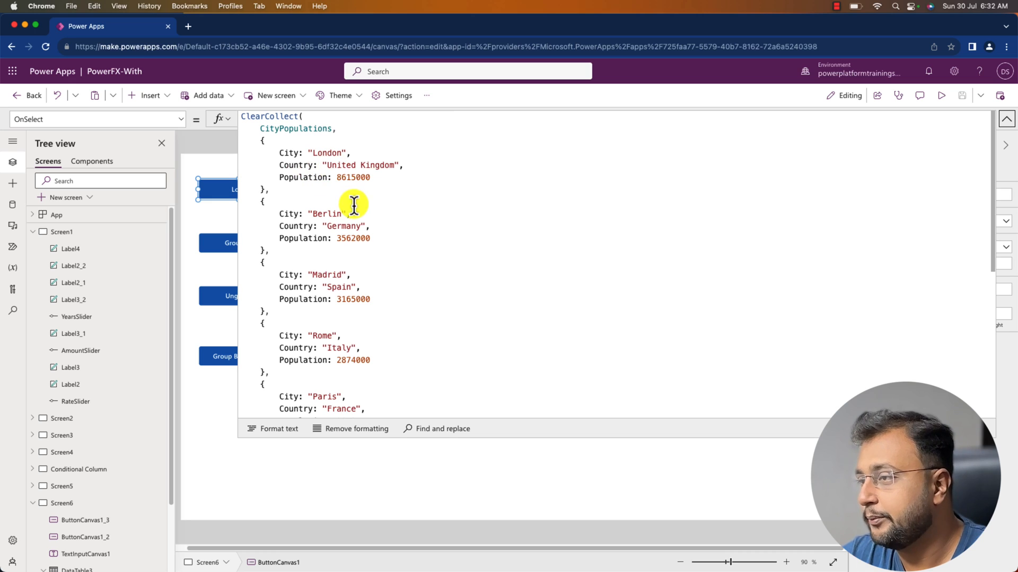
scroll("down", 3)
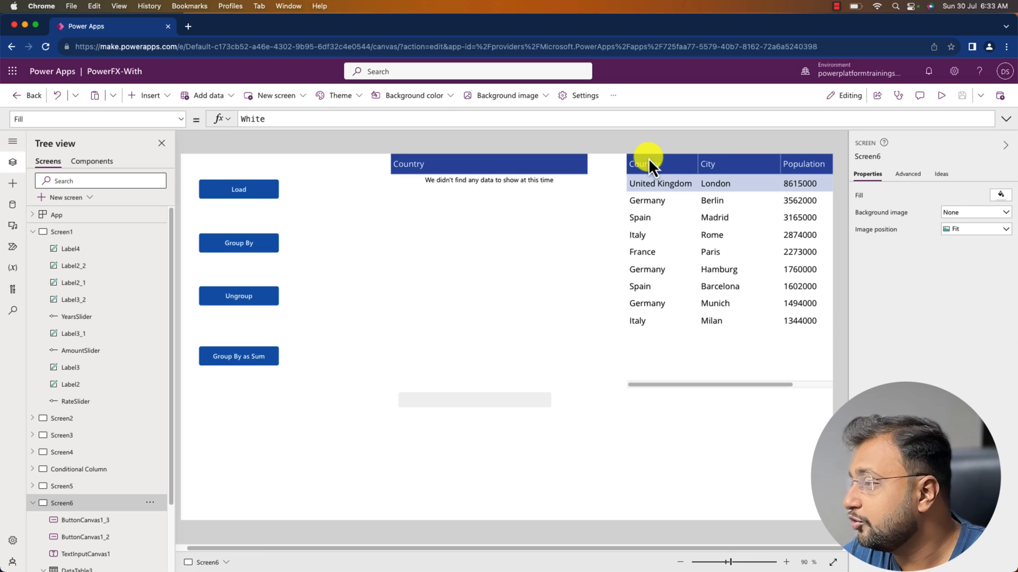
mouse_move(669, 194)
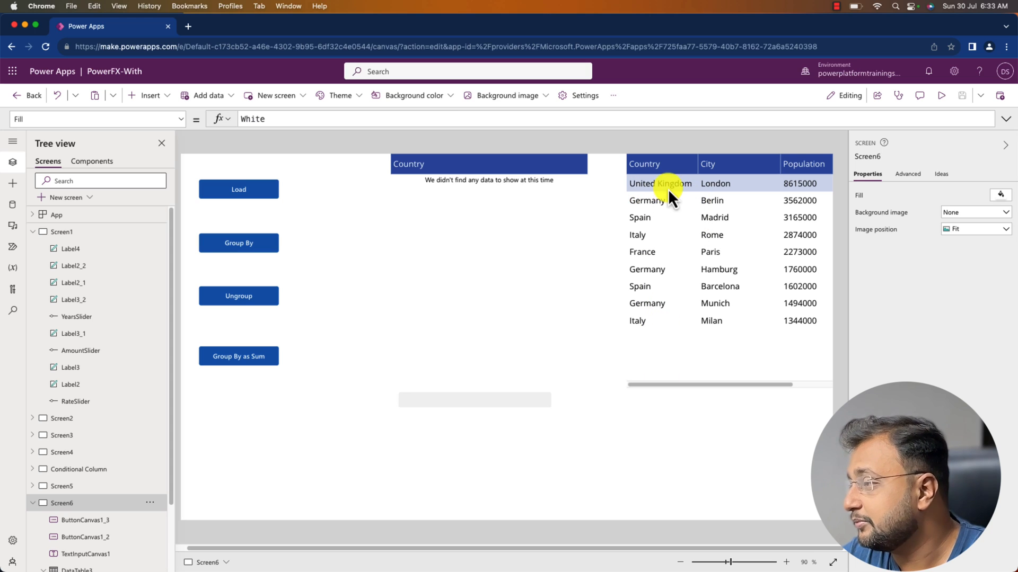
mouse_move(635, 207)
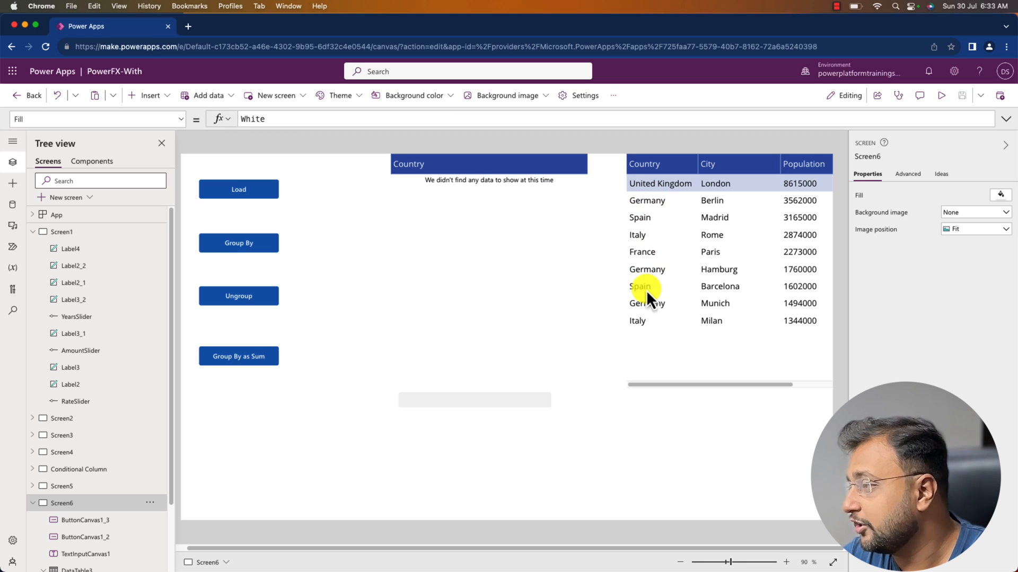
mouse_move(732, 298)
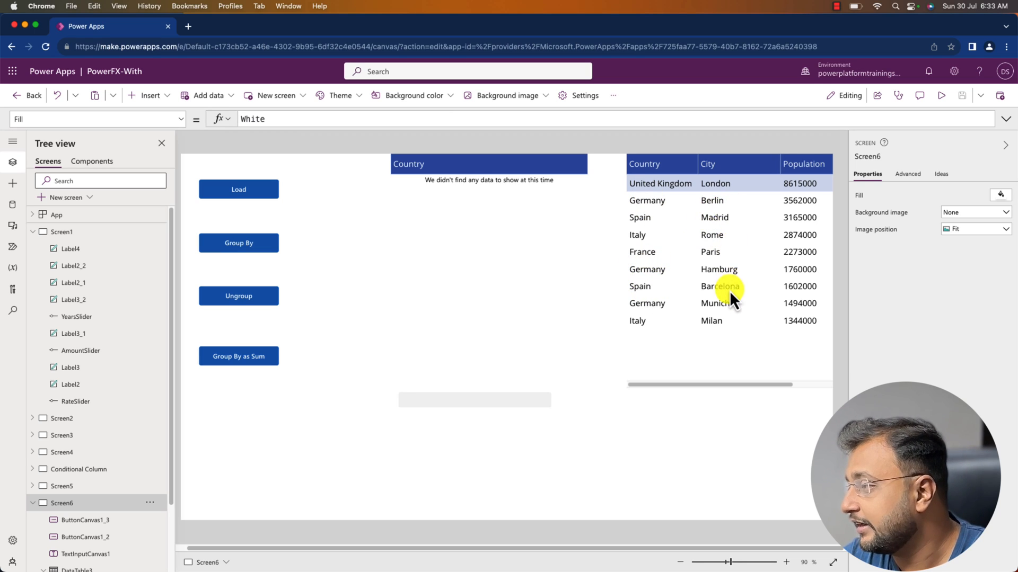
mouse_move(808, 292)
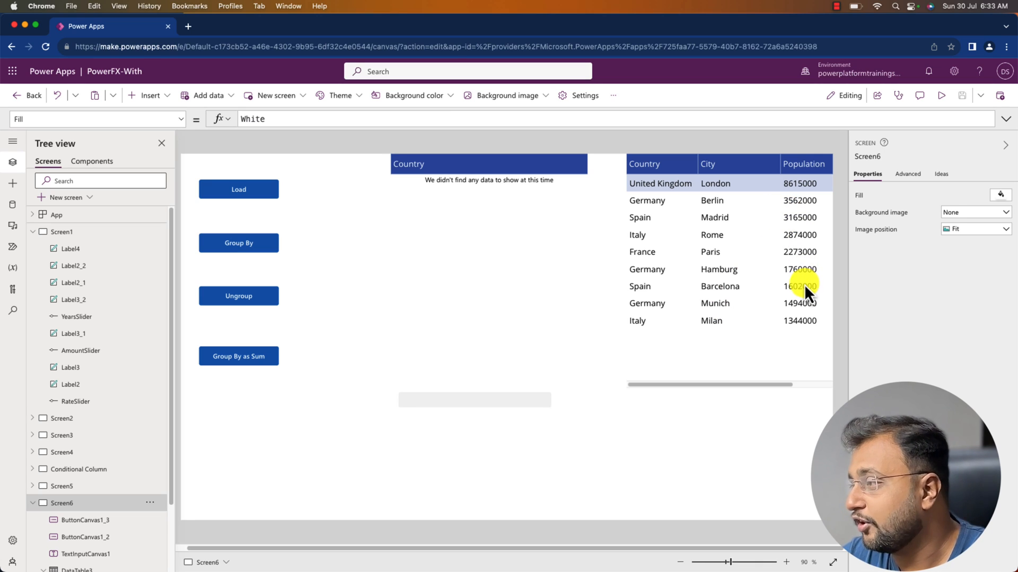
mouse_move(694, 345)
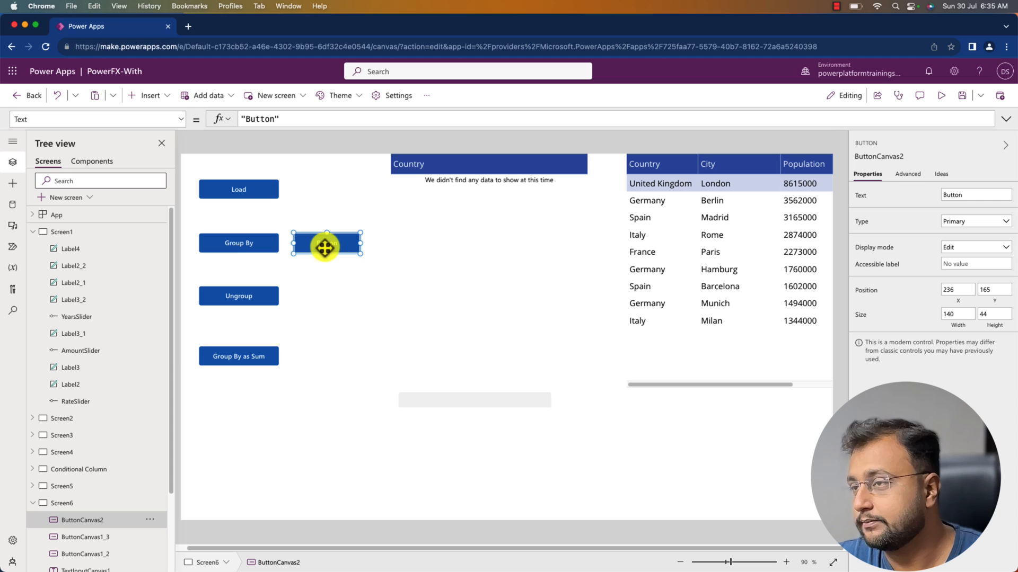
- Set the new button's OnSelect to GroupBy(CityPopulations,"Country","Cities")
left_click(180, 119)
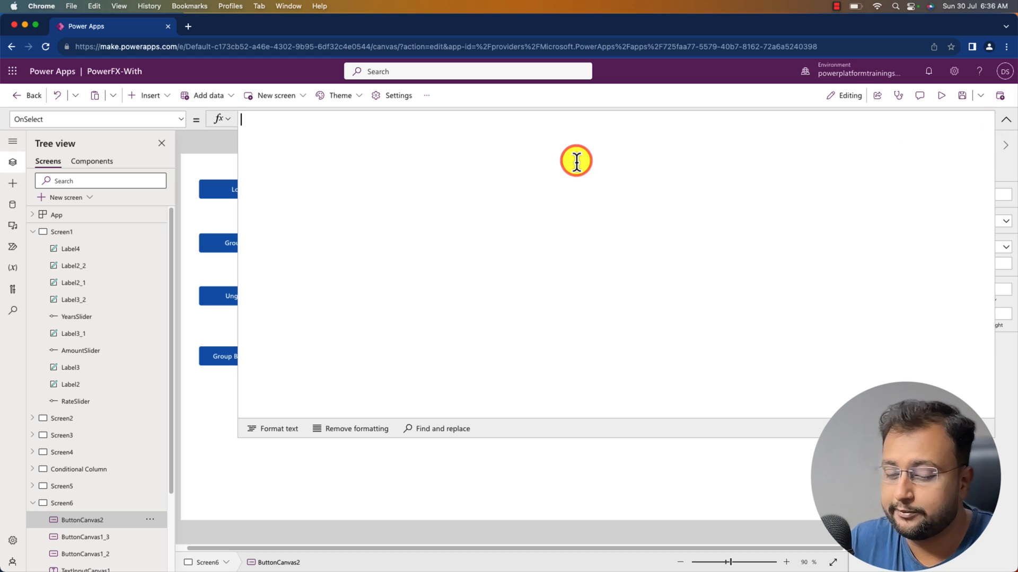
type("GroupBy(")
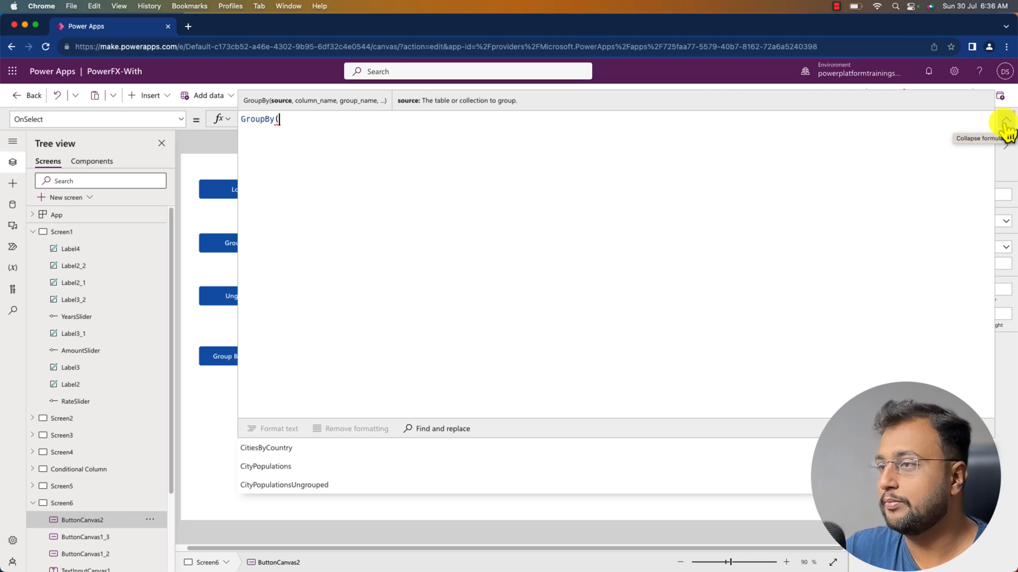
left_click(1005, 119)
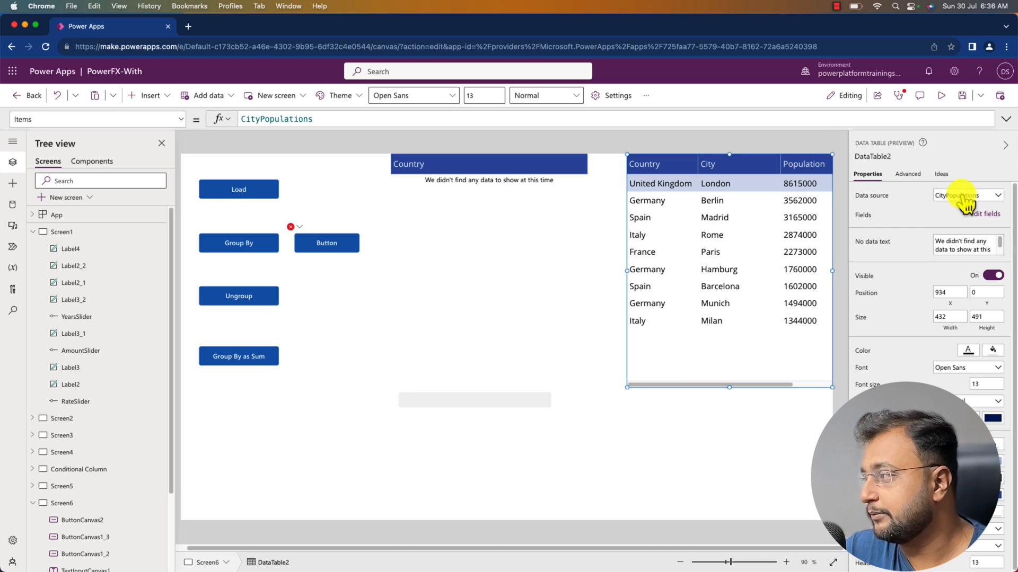
left_click(326, 242)
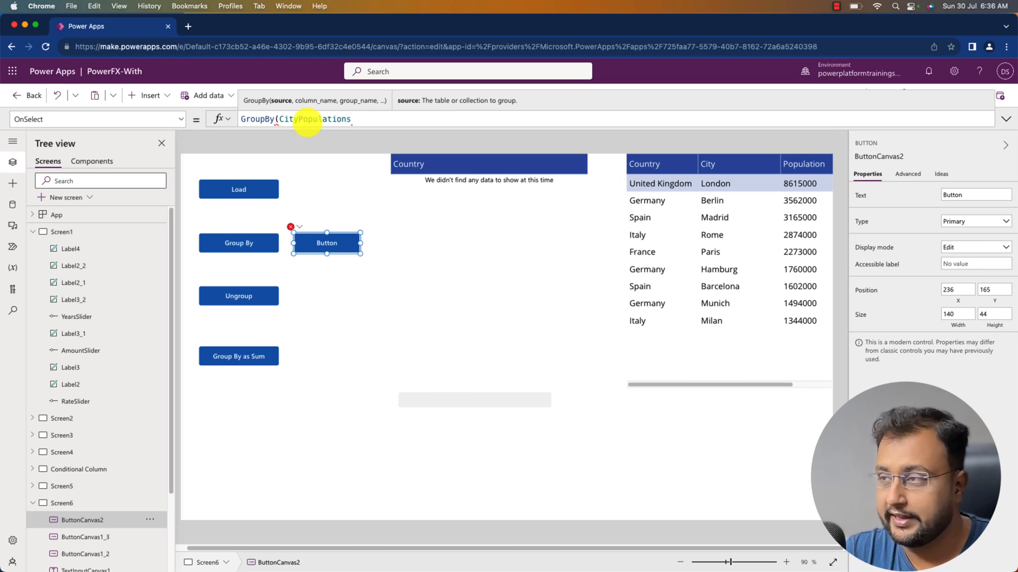
type(".")
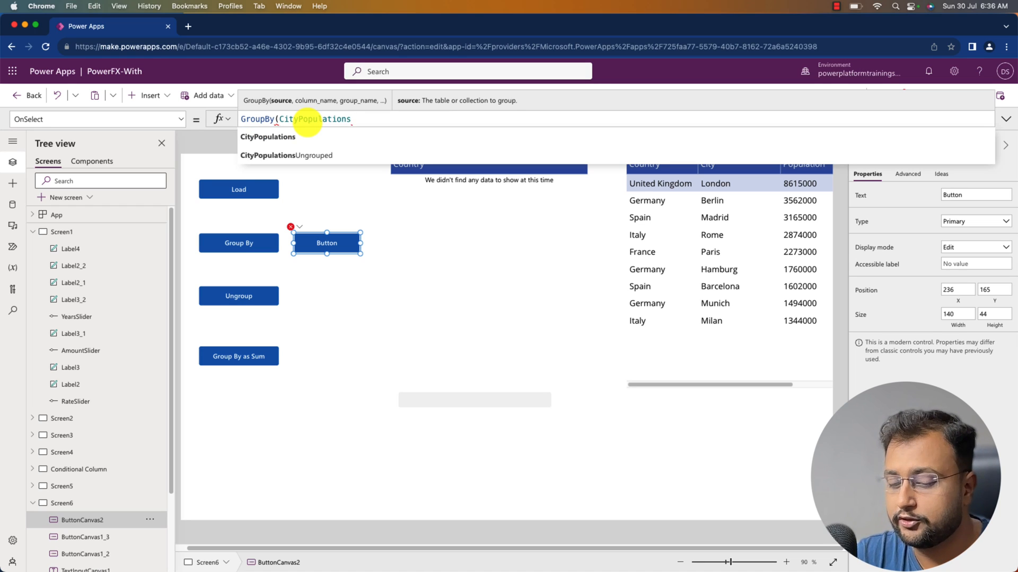
type(",\"Country")
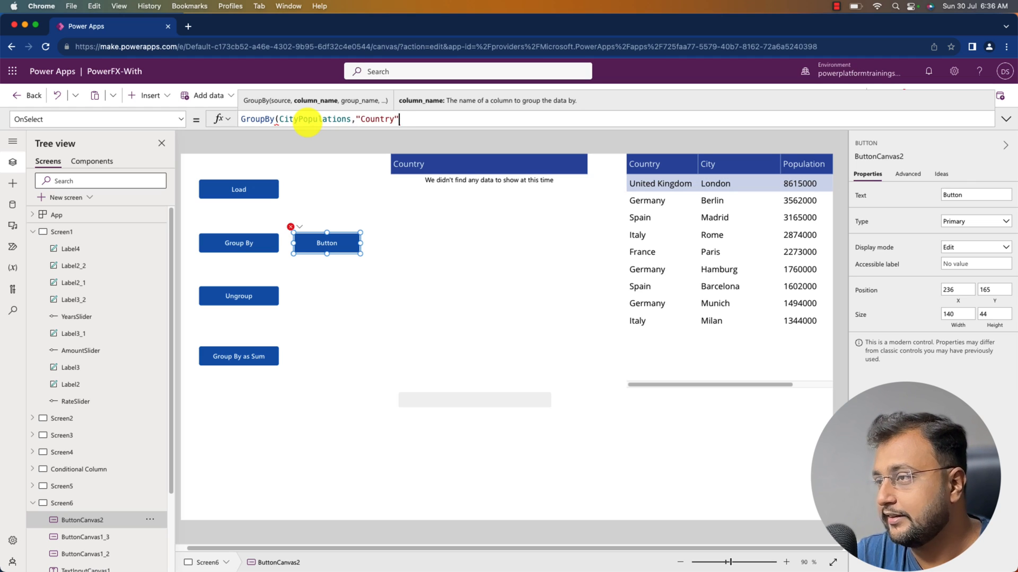
type(".")
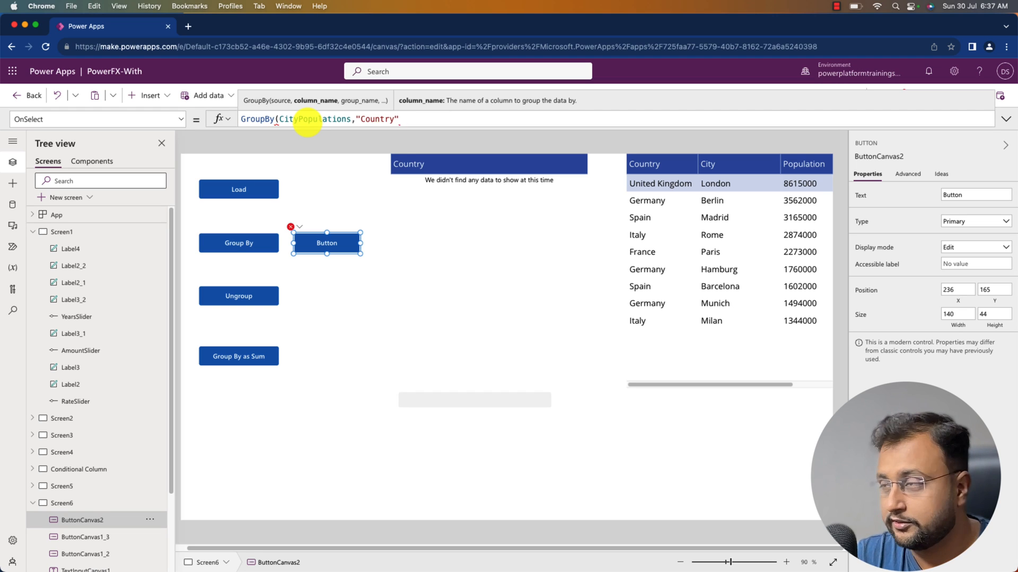
type(",\"\"")
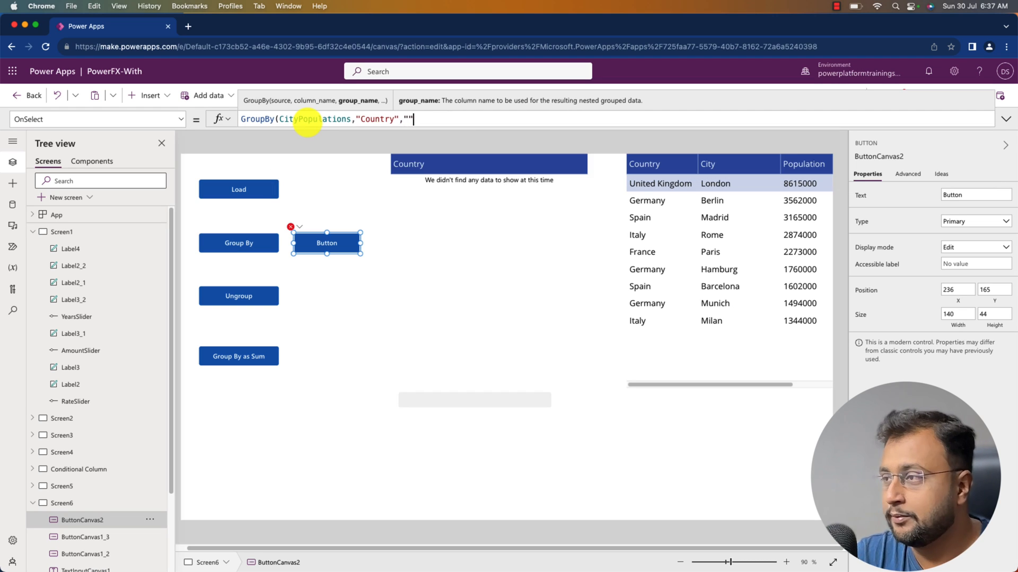
type("Cities")
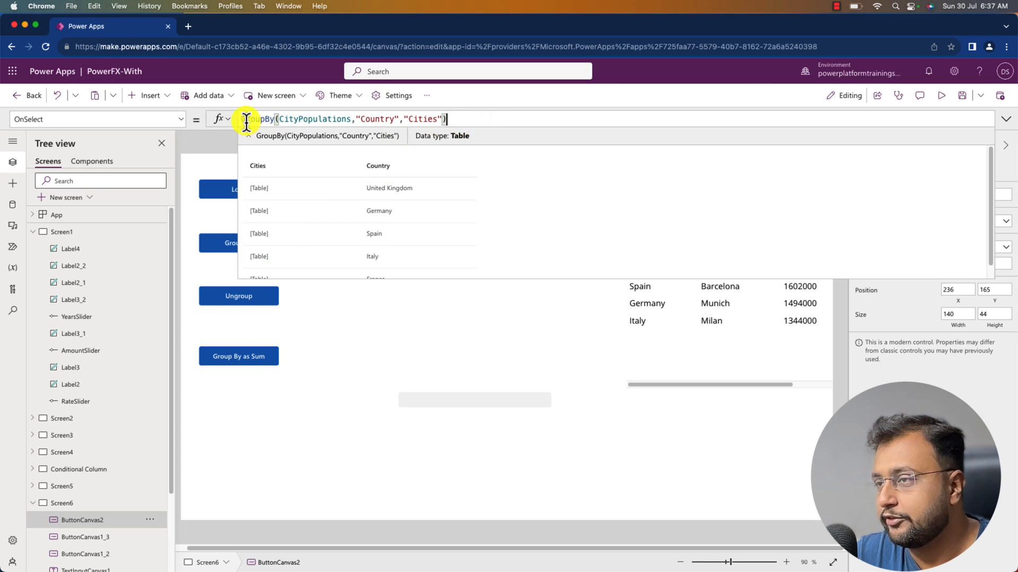
- Wrap the grouping in ClearCollect(colGroupByCountry, …) and format the formula text
left_click(327, 243)
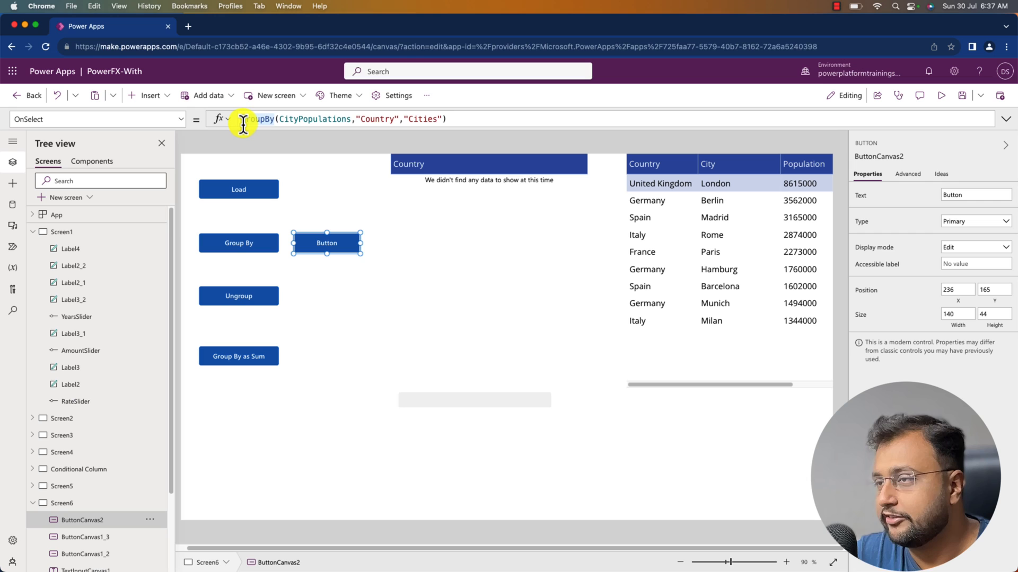
type("ClearCollect(colGroupByCountry,")
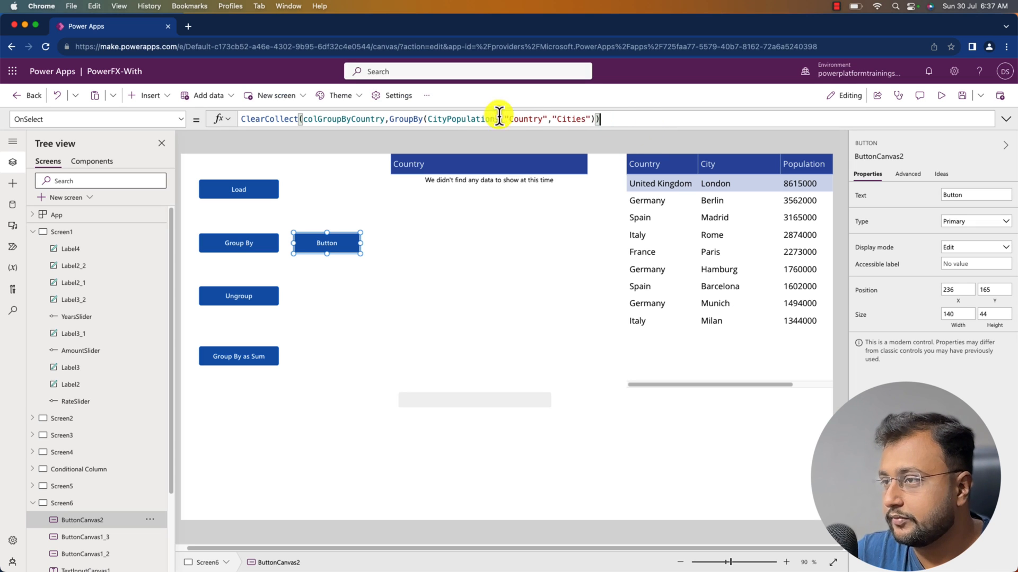
left_click(1005, 120)
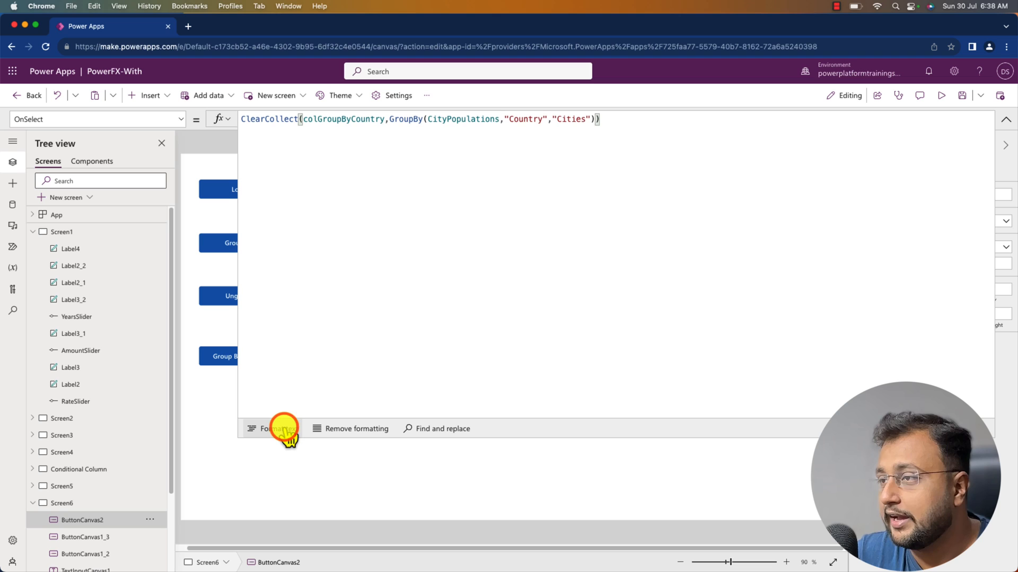
left_click(272, 428)
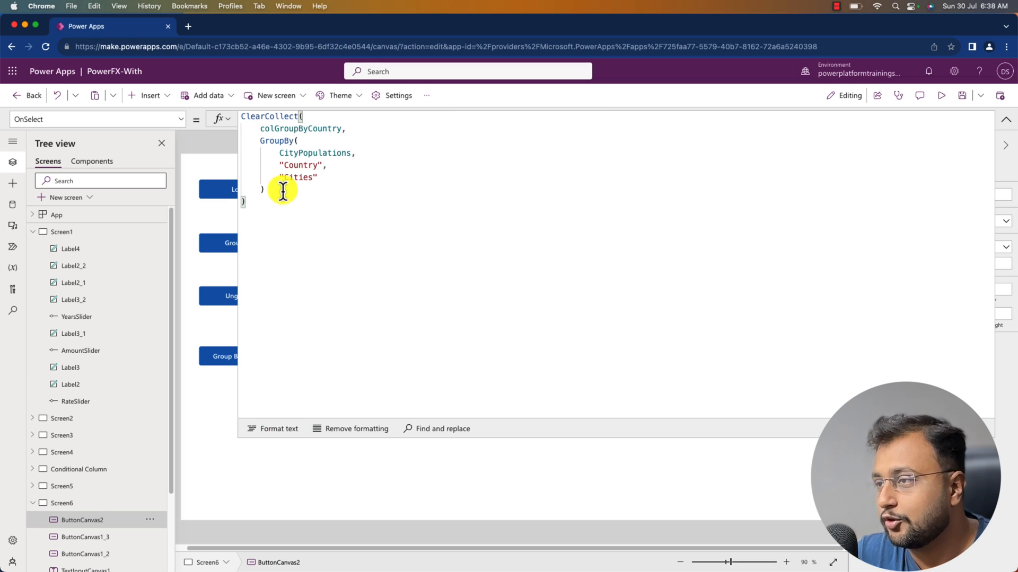
- Collapse the formula bar and run the button to build colGroupByCountry
left_click(1006, 119)
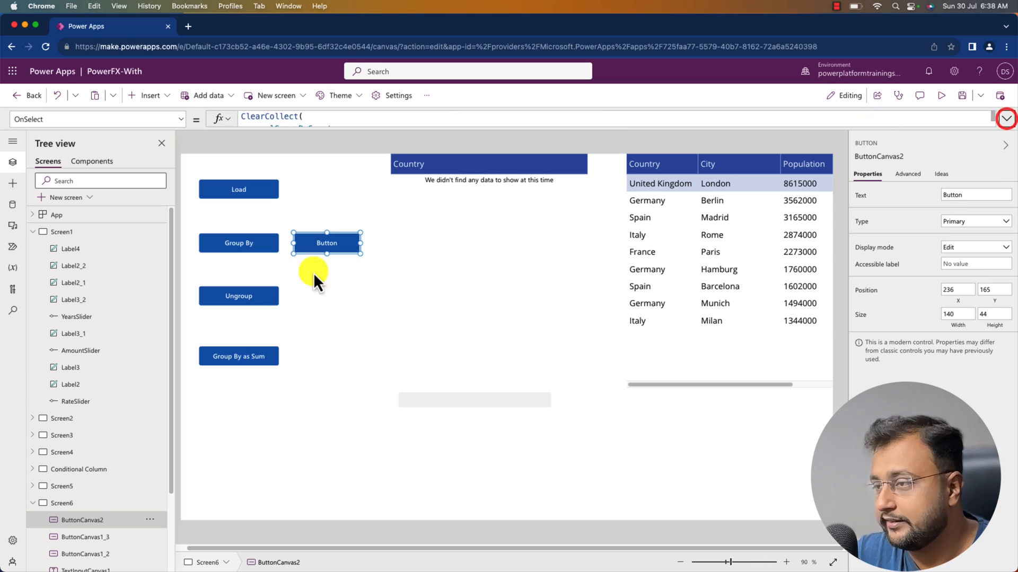
left_click(326, 243)
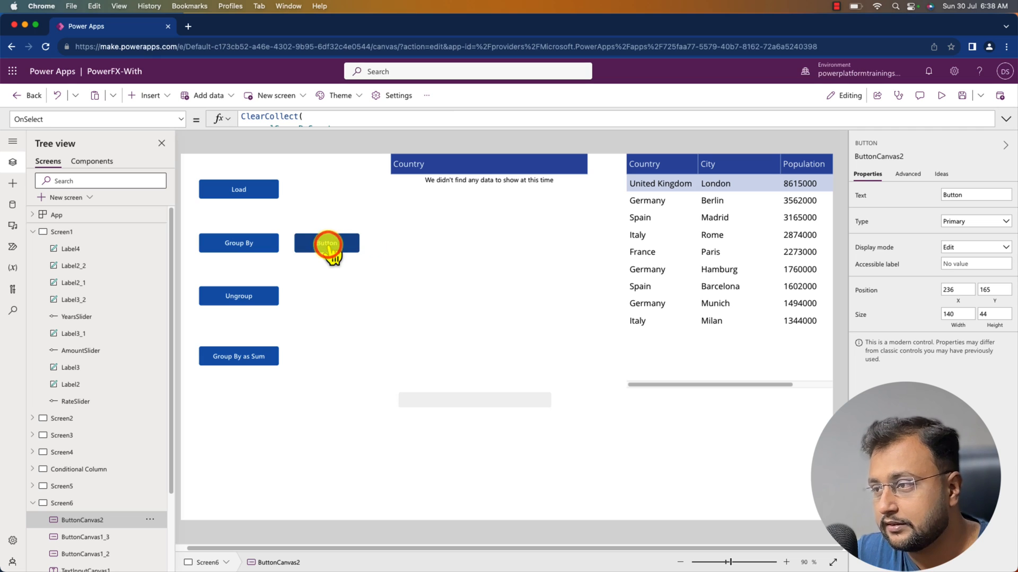
left_click(326, 243)
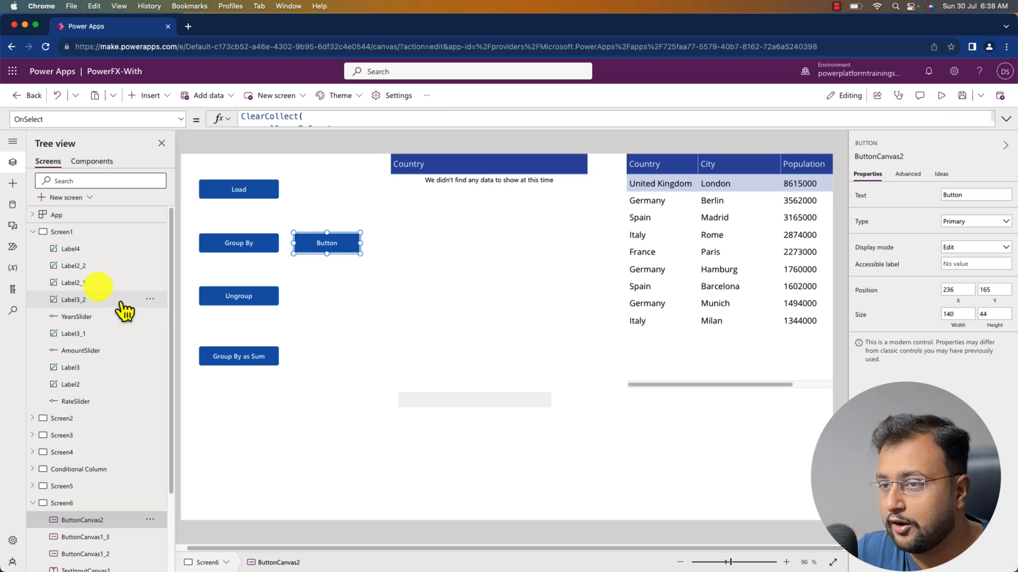
mouse_move(12, 268)
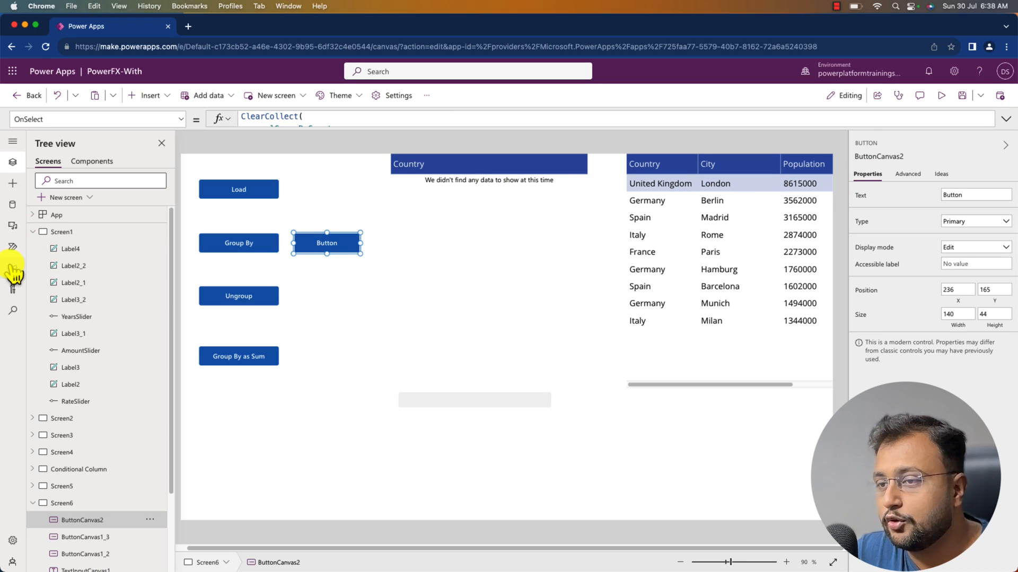
- Browse colGroupByCountry's five countries and their nested Cities tables in the Variables viewer
left_click(13, 268)
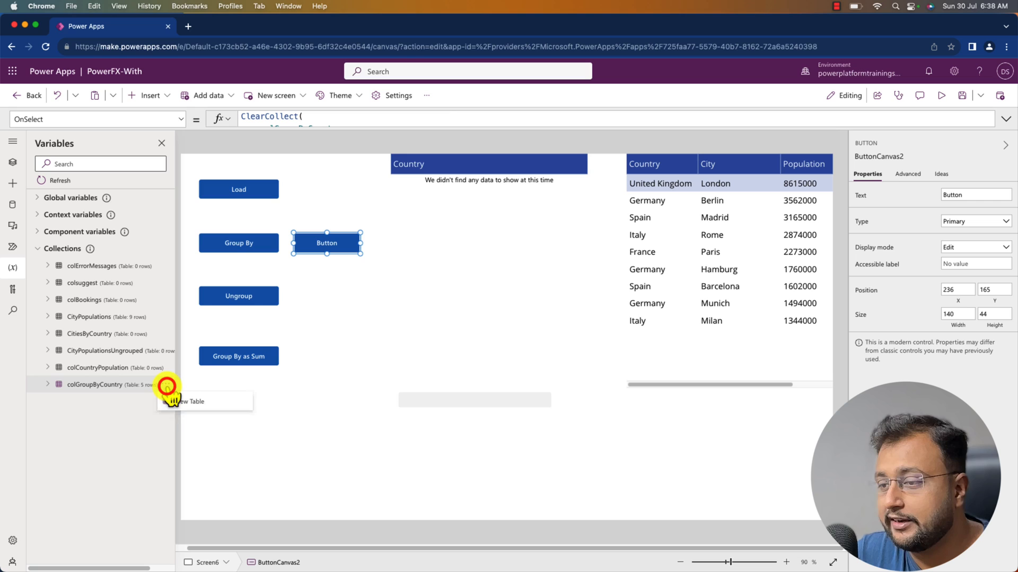
left_click(191, 401)
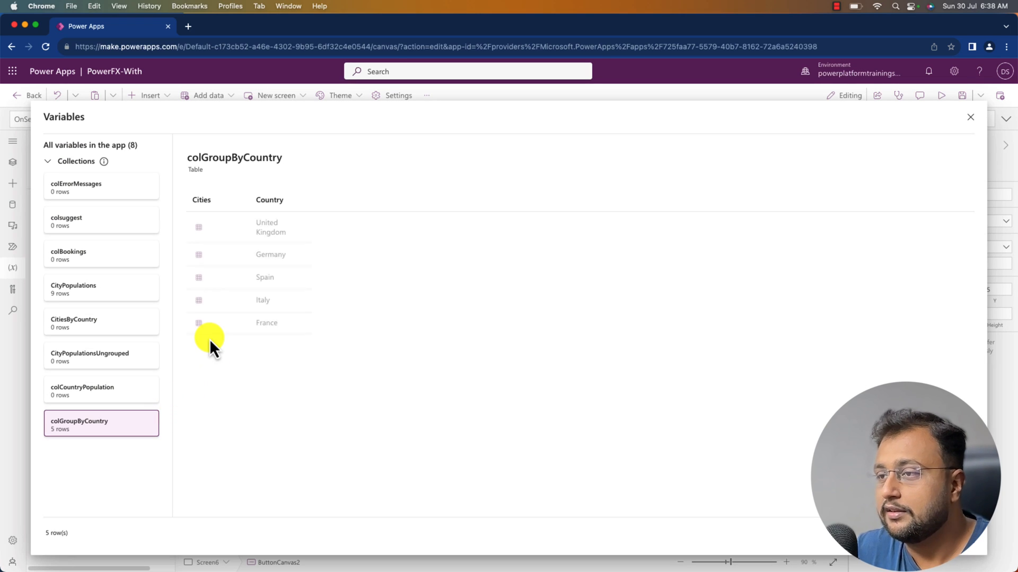
mouse_move(280, 296)
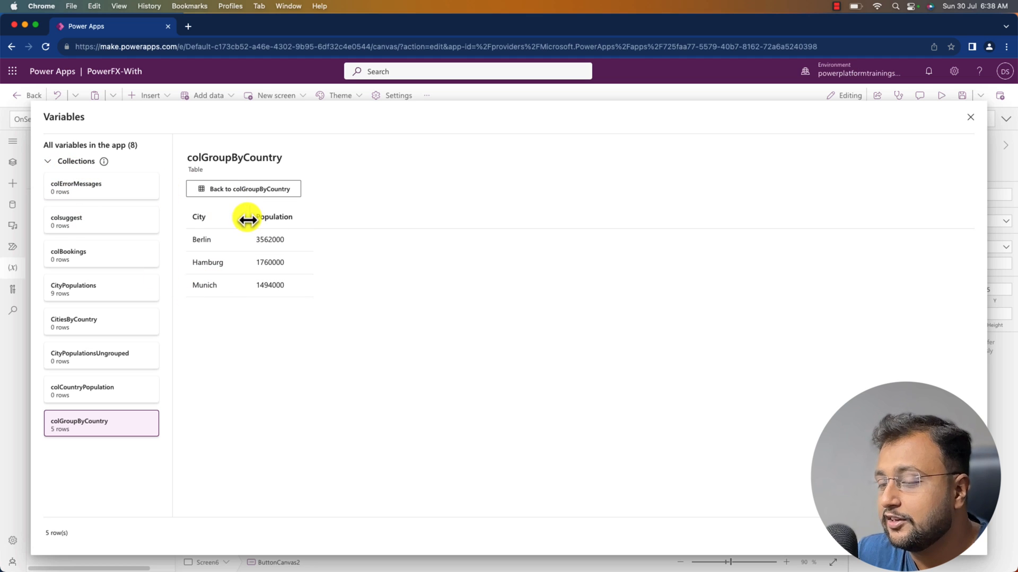
mouse_move(239, 336)
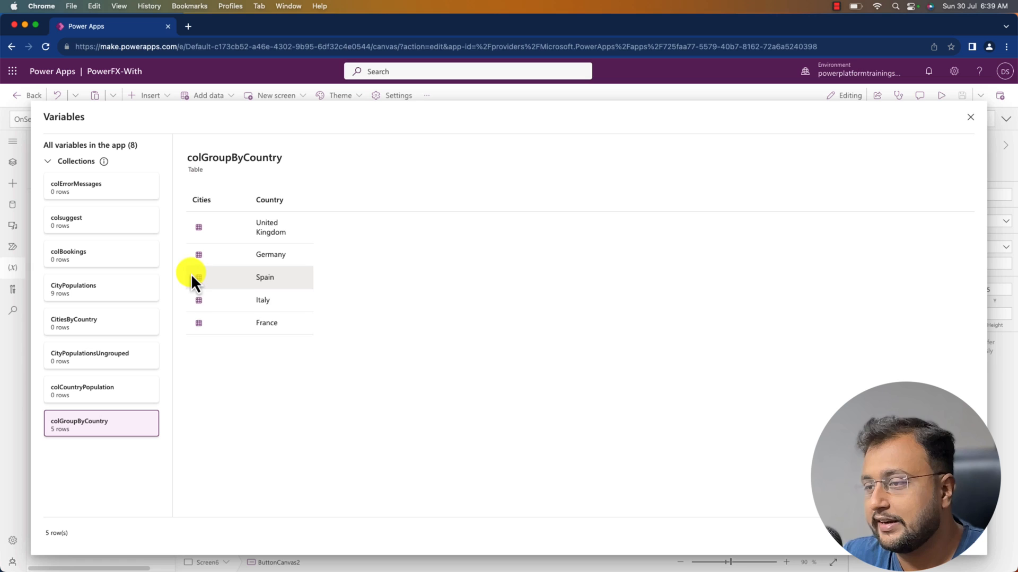
mouse_move(195, 360)
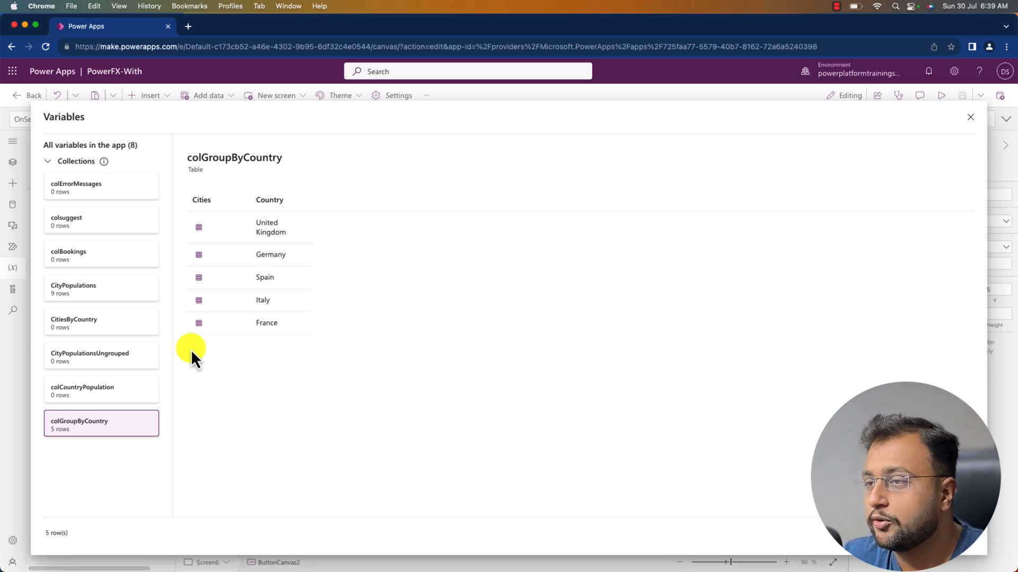
left_click(969, 118)
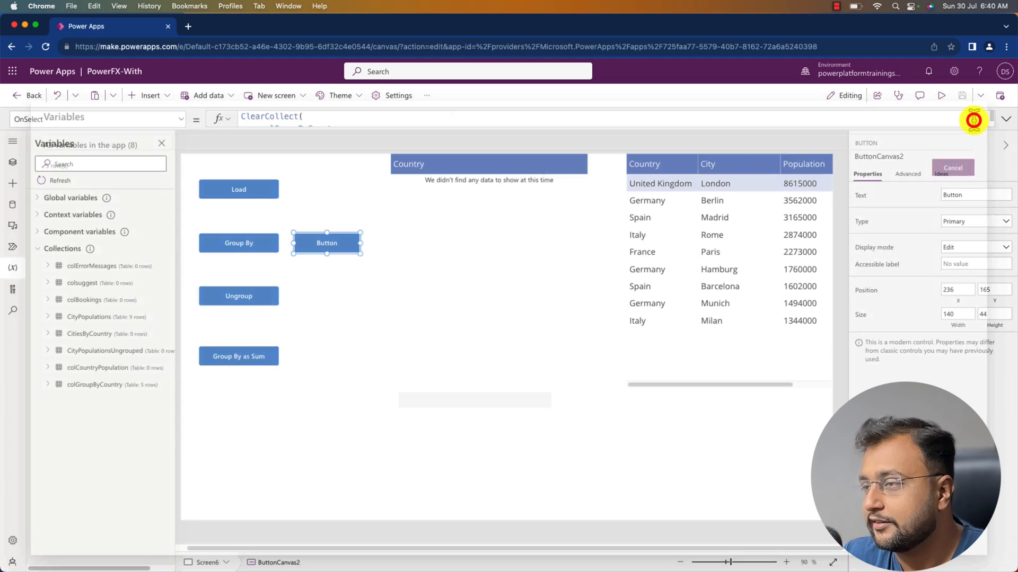
- Insert a button beside Ungroup and resize it to match the others
left_click(149, 95)
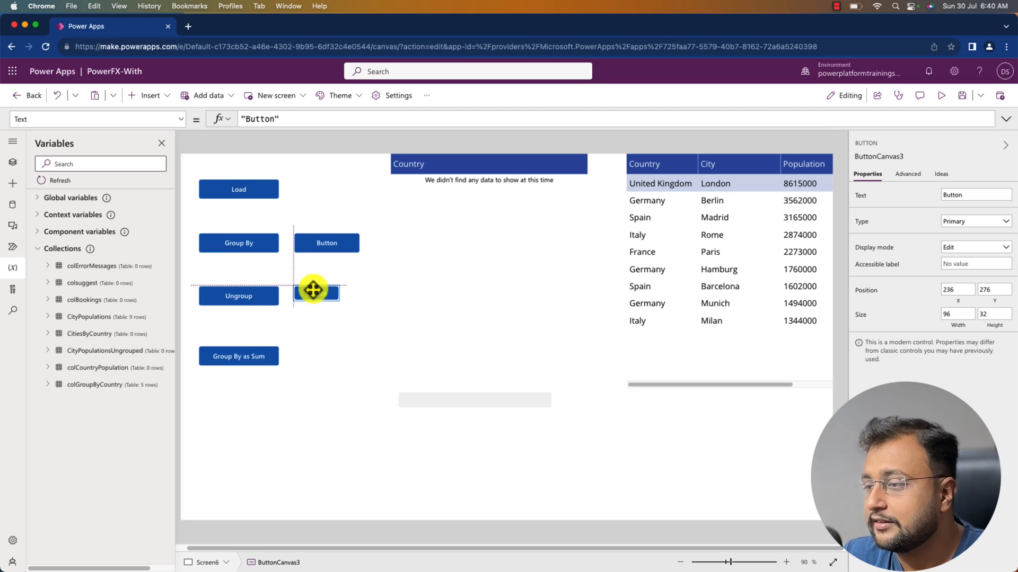
left_click_drag(313, 289, 354, 309)
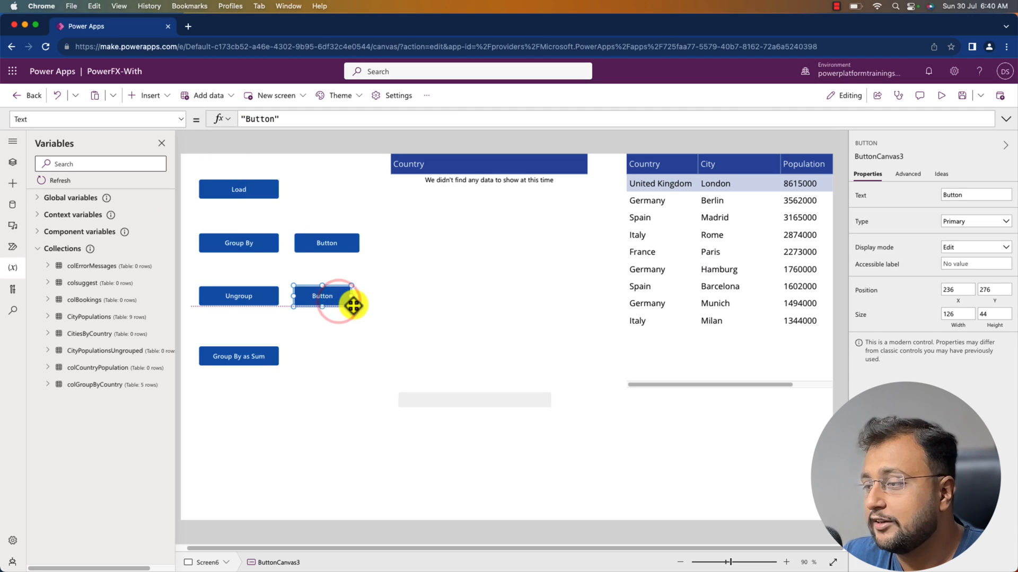
left_click_drag(326, 296, 327, 243)
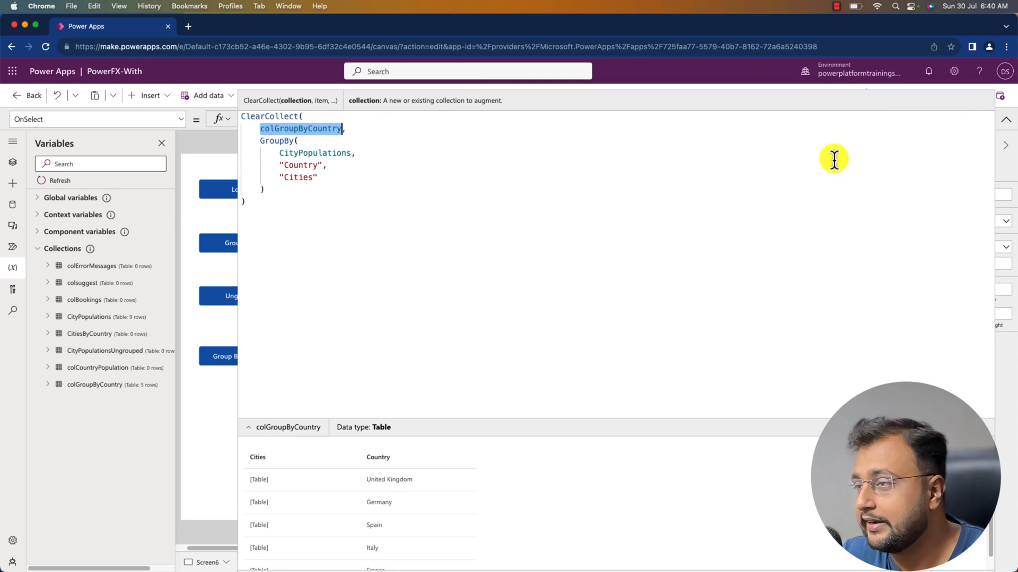
left_click(326, 296)
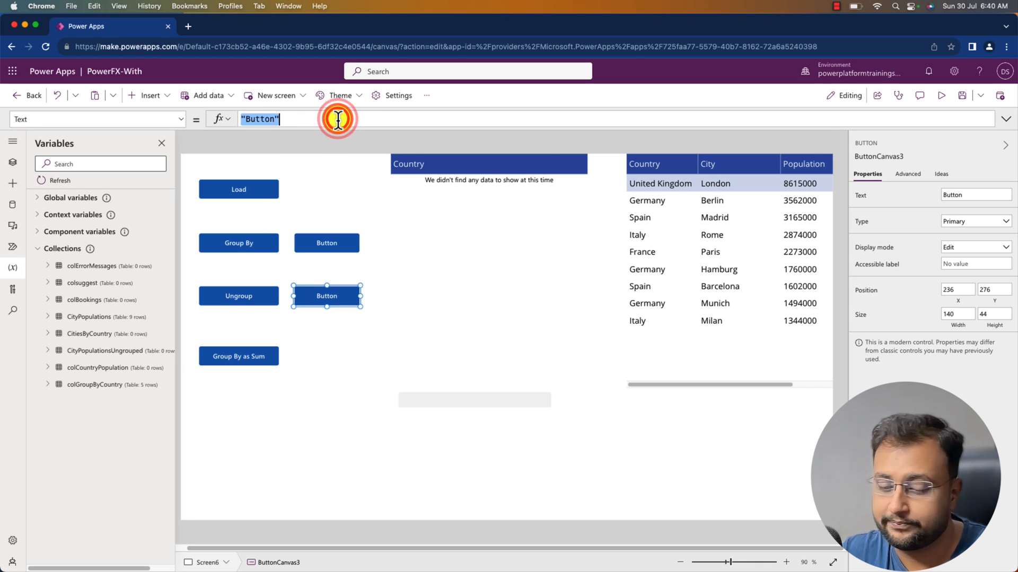
- Start the Ungroup formula while checking colGroupByCountry in the Variables viewer
type("Ungroup(colGroupByCountry")
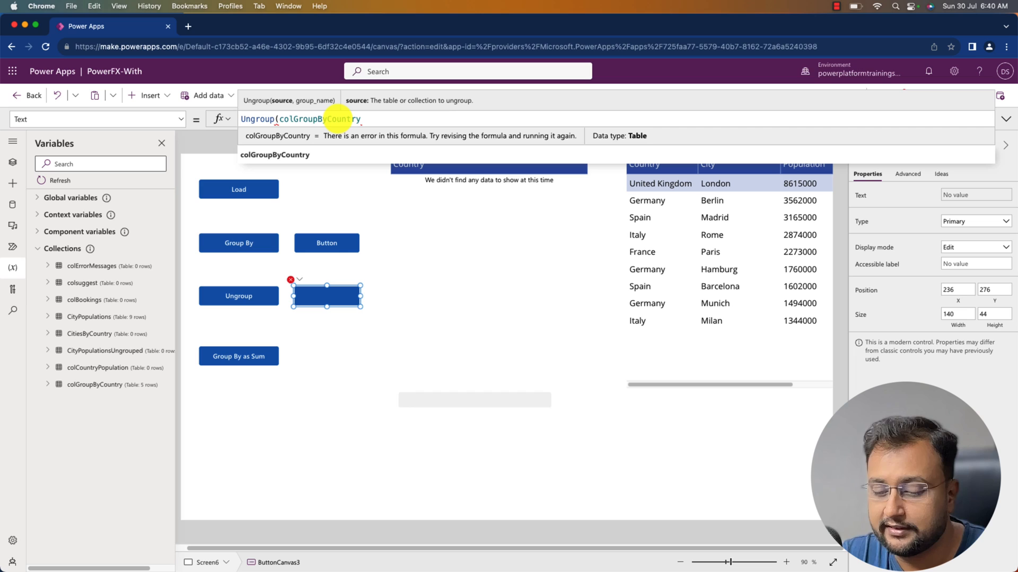
type(",")
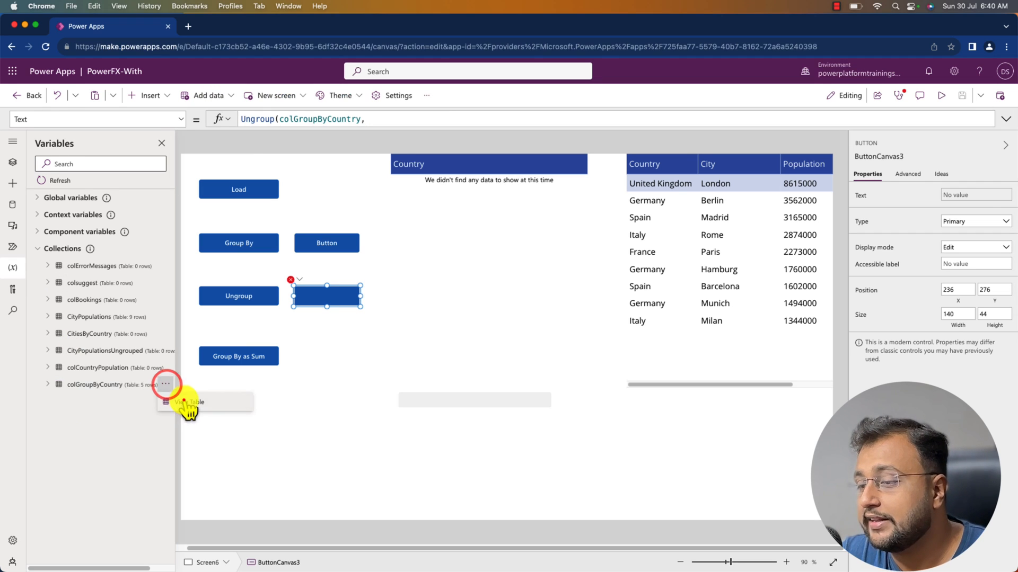
left_click(188, 402)
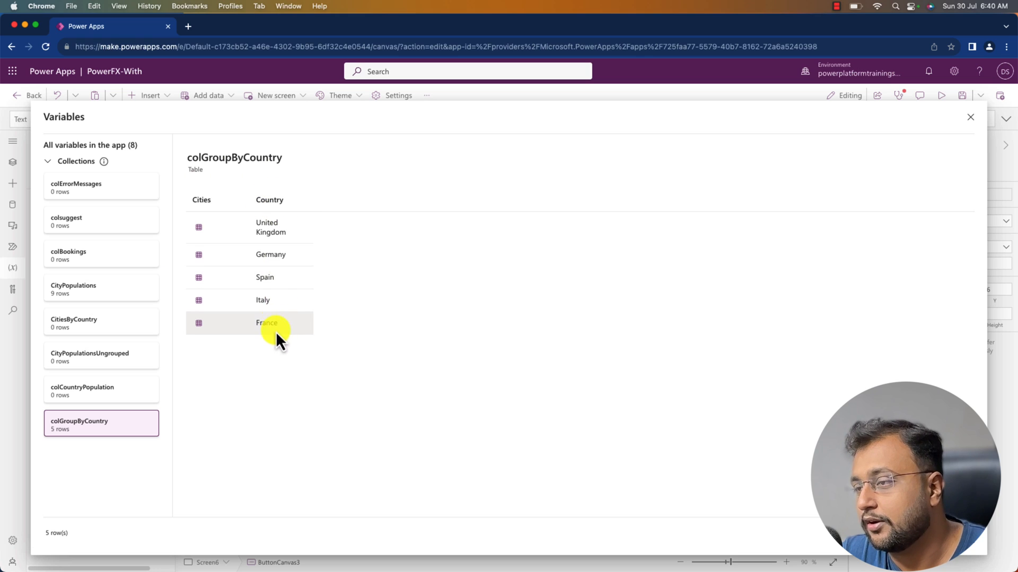
mouse_move(201, 199)
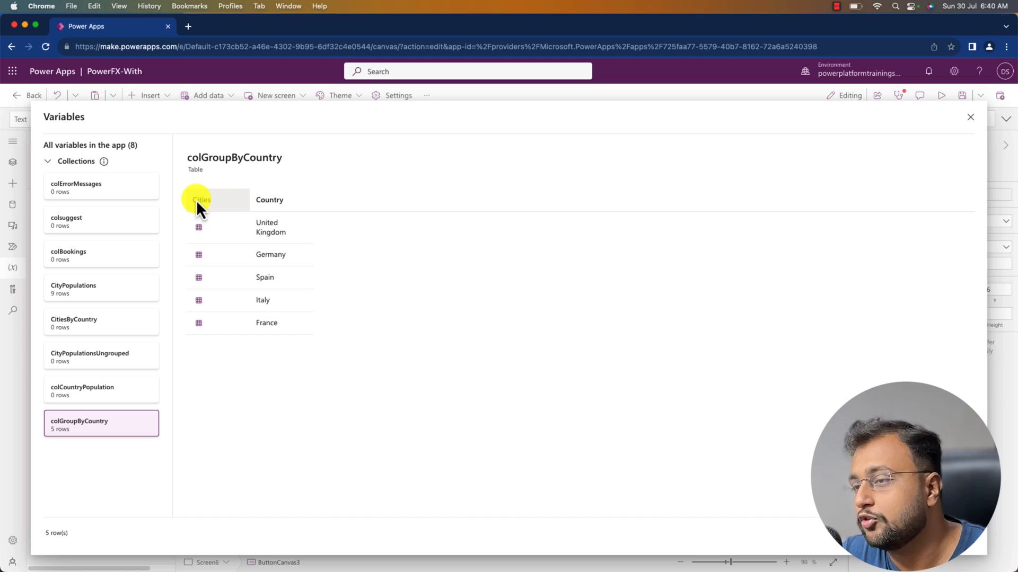
left_click(969, 116)
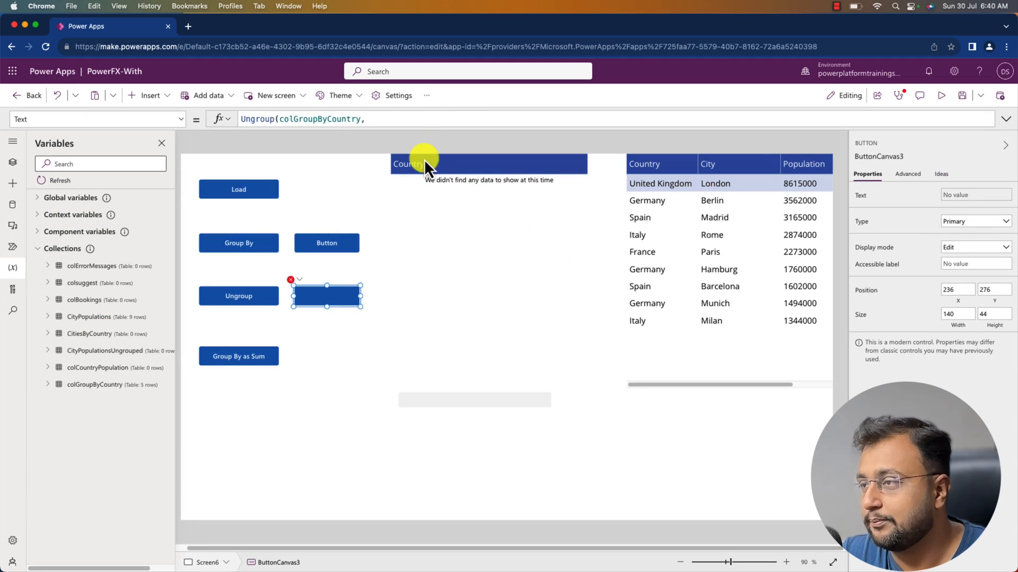
left_click(382, 119)
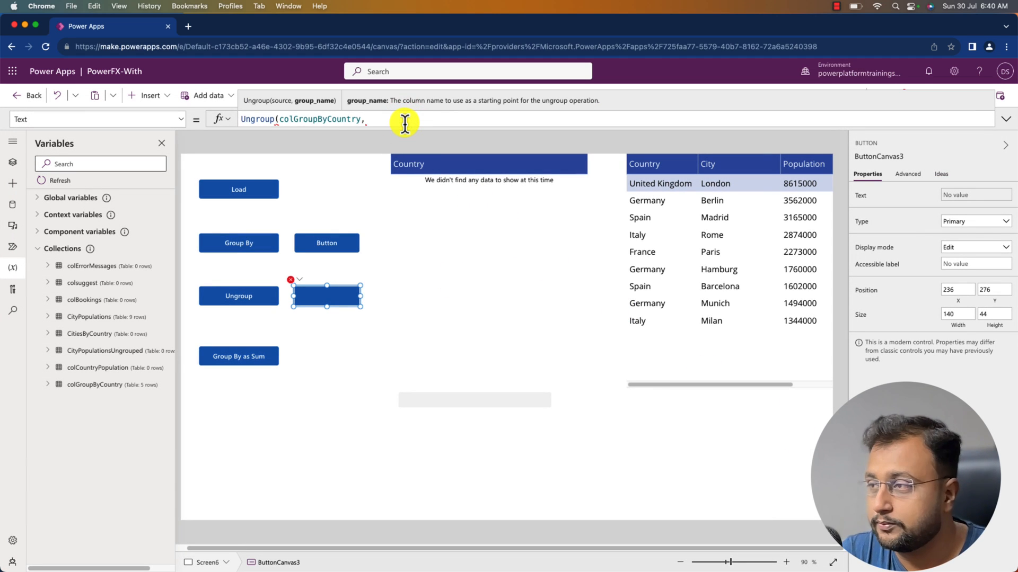
type("\"")
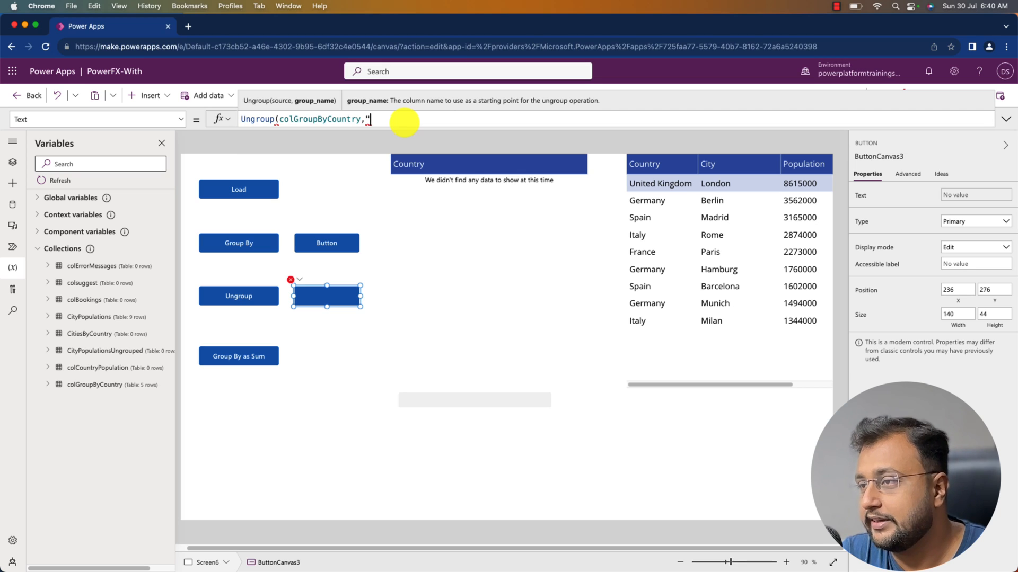
type("Cities\")")
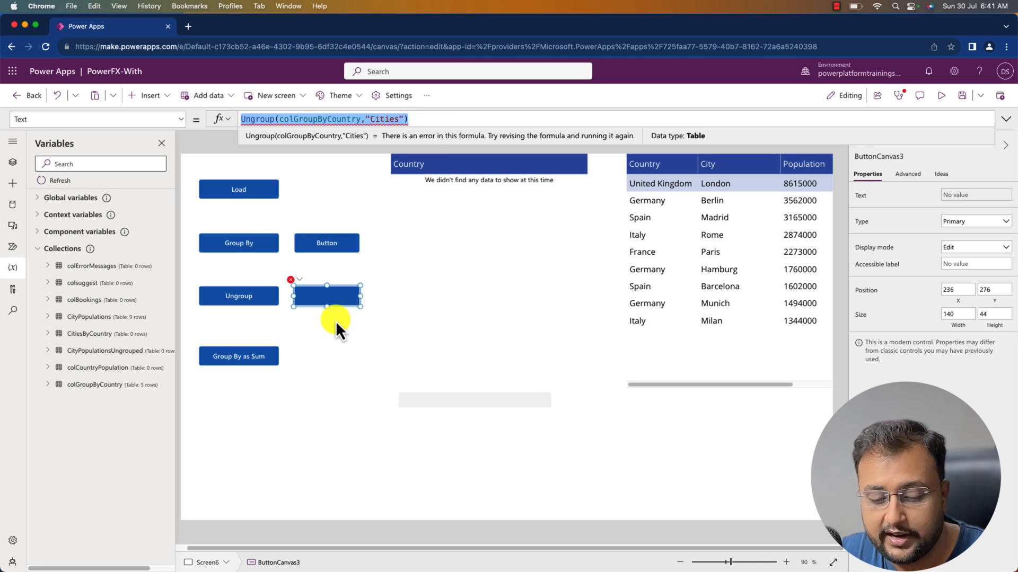
- Set the button's OnSelect to Ungroup(colGroupByCountry,"Cities") and preview the flat rows
left_click(187, 124)
type("OnSelec")
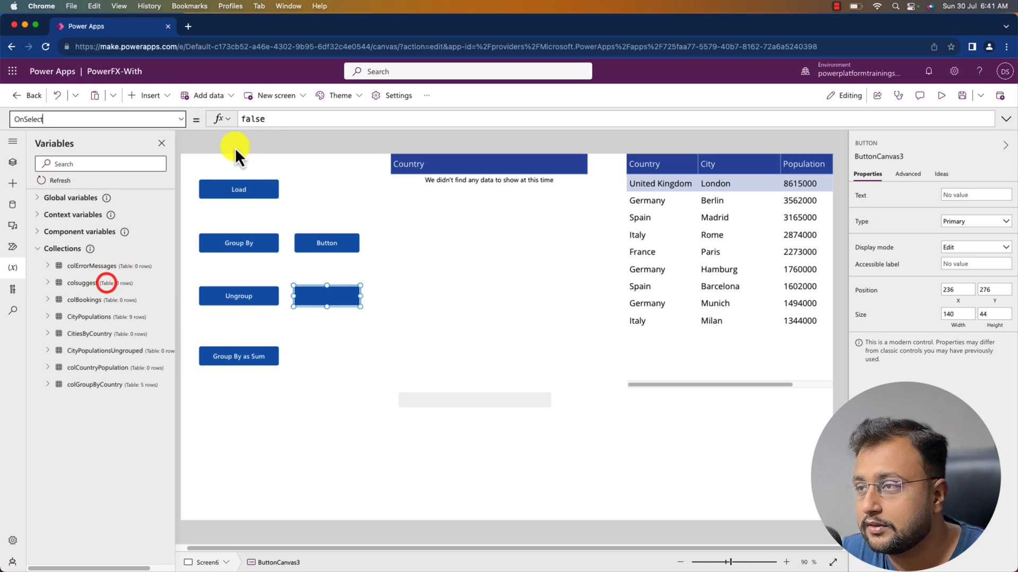
type("Ungroup(colGroupByCountry,\"Cities\")")
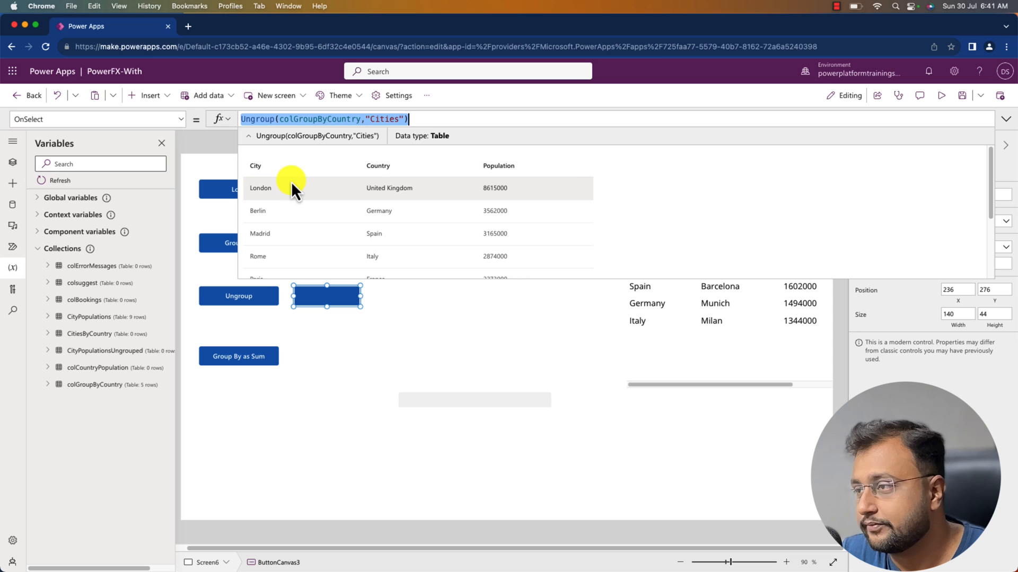
scroll("down", 3)
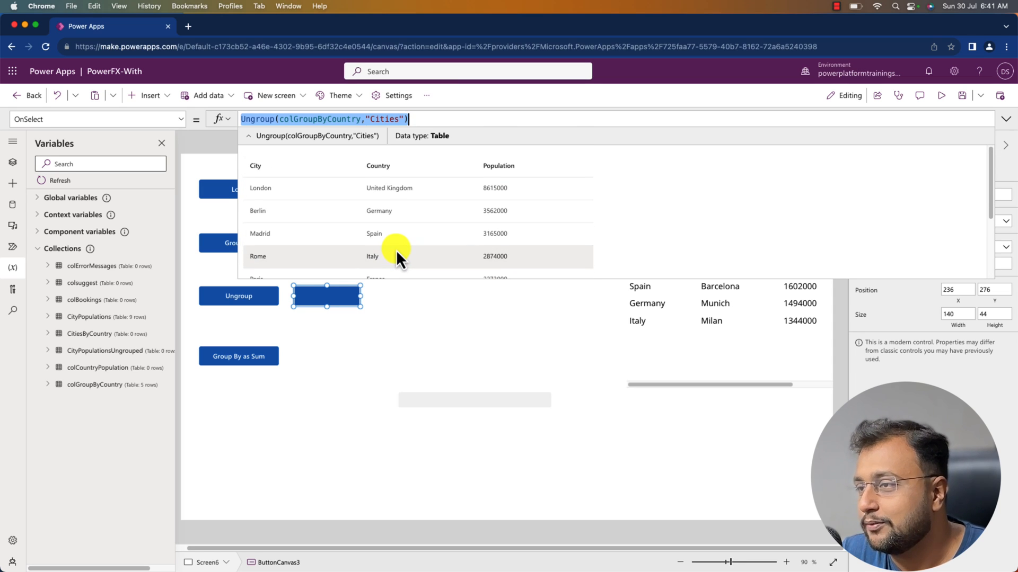
mouse_move(470, 214)
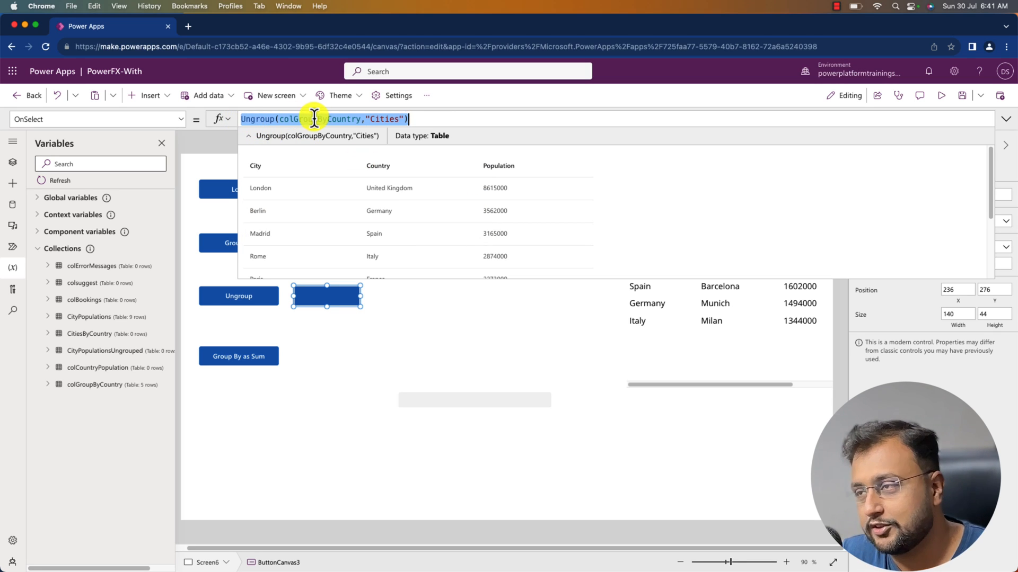
left_click(238, 295)
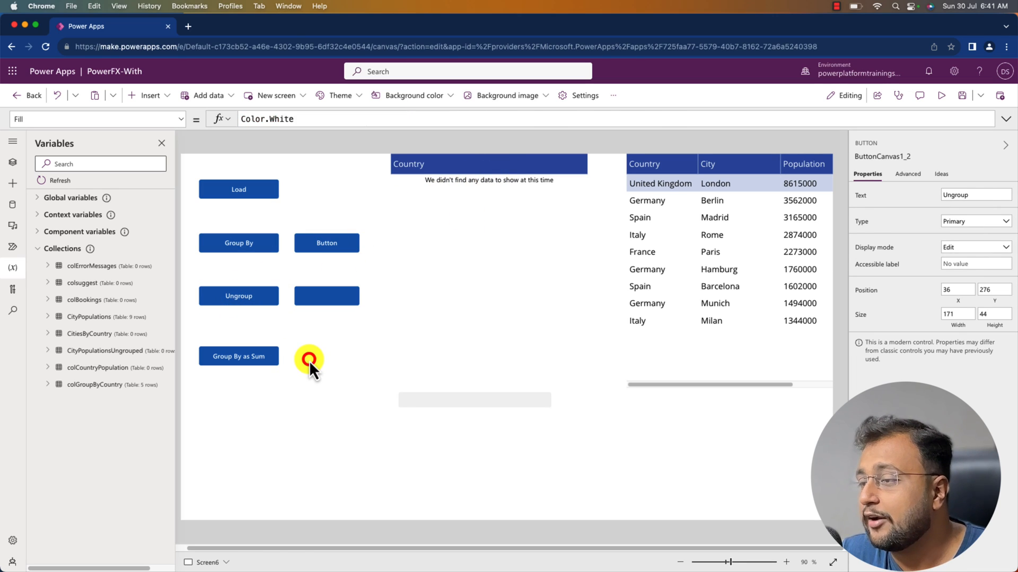
- Place a third button beside Group By as Sum and re-check the GroupBy formula
left_click(310, 360)
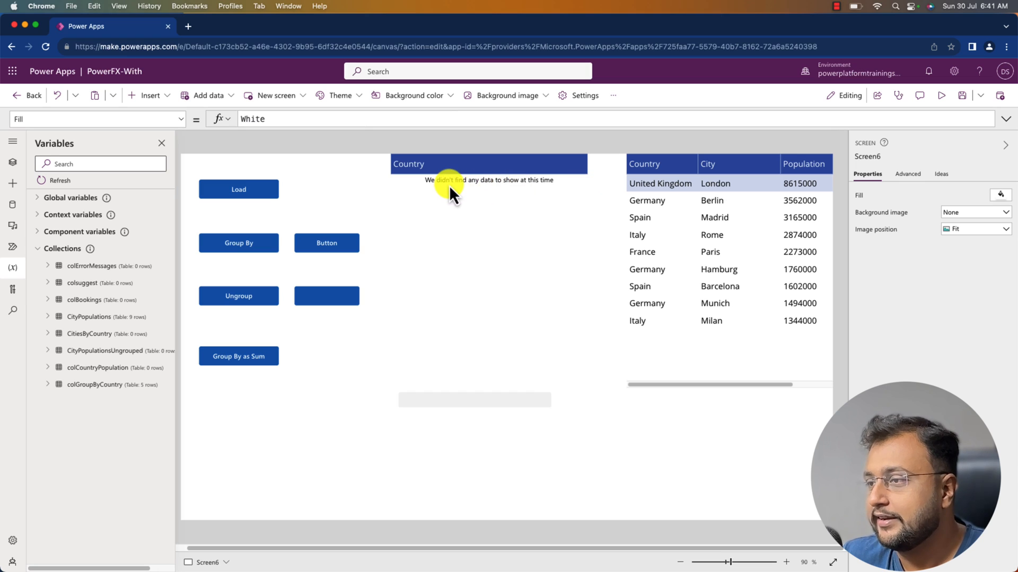
mouse_move(438, 281)
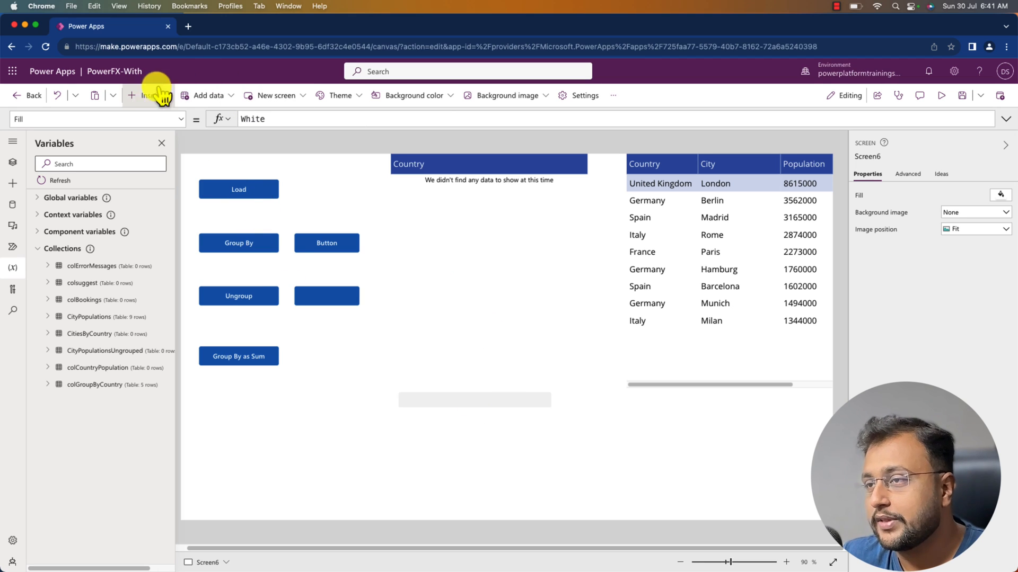
left_click(149, 96)
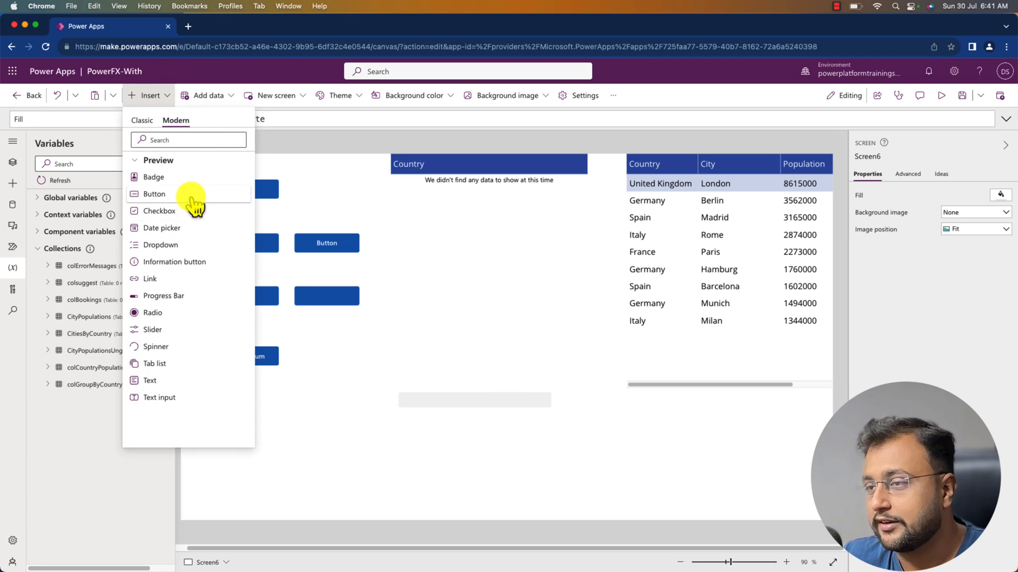
left_click(153, 194)
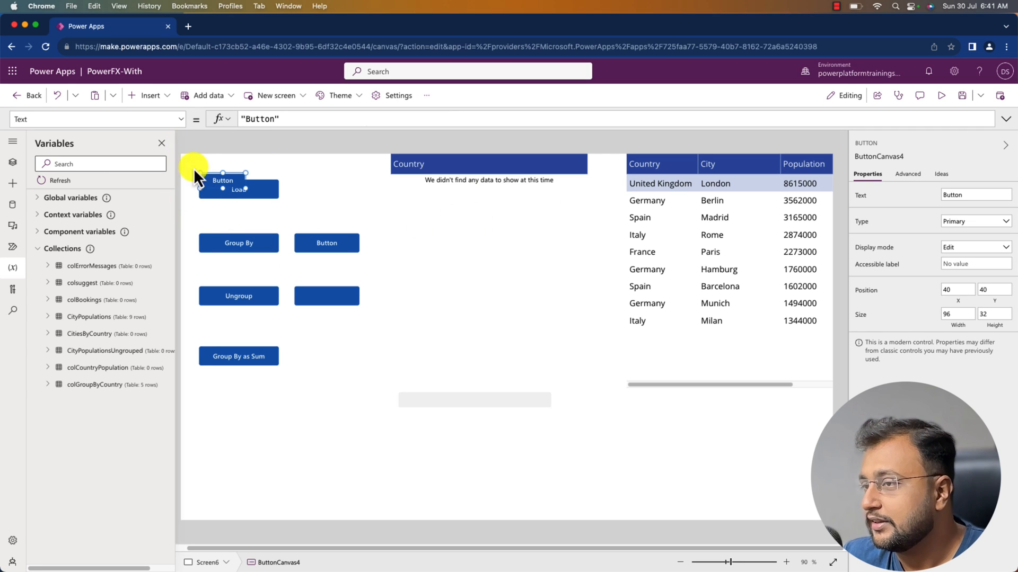
left_click_drag(224, 180, 316, 350)
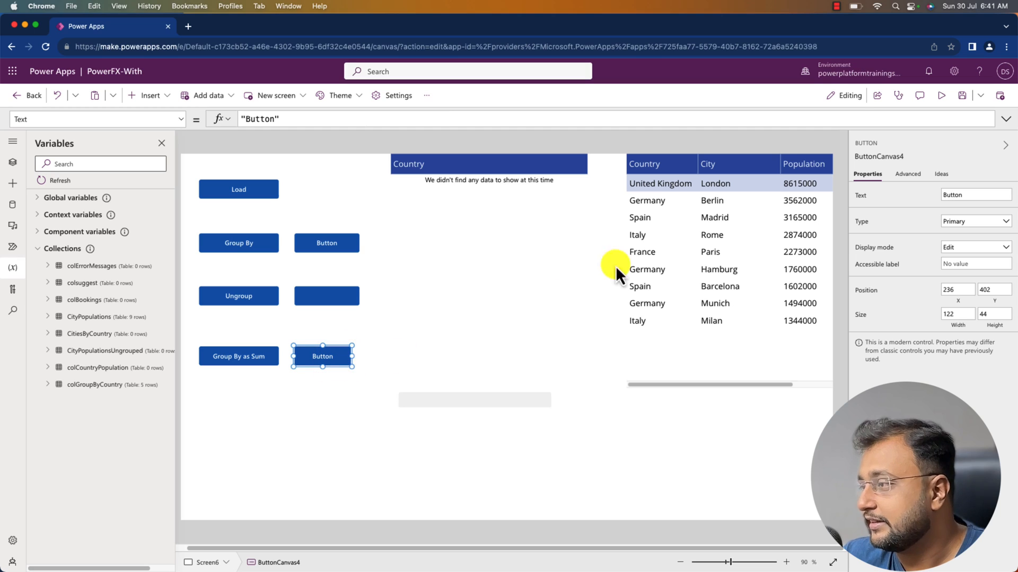
mouse_move(815, 204)
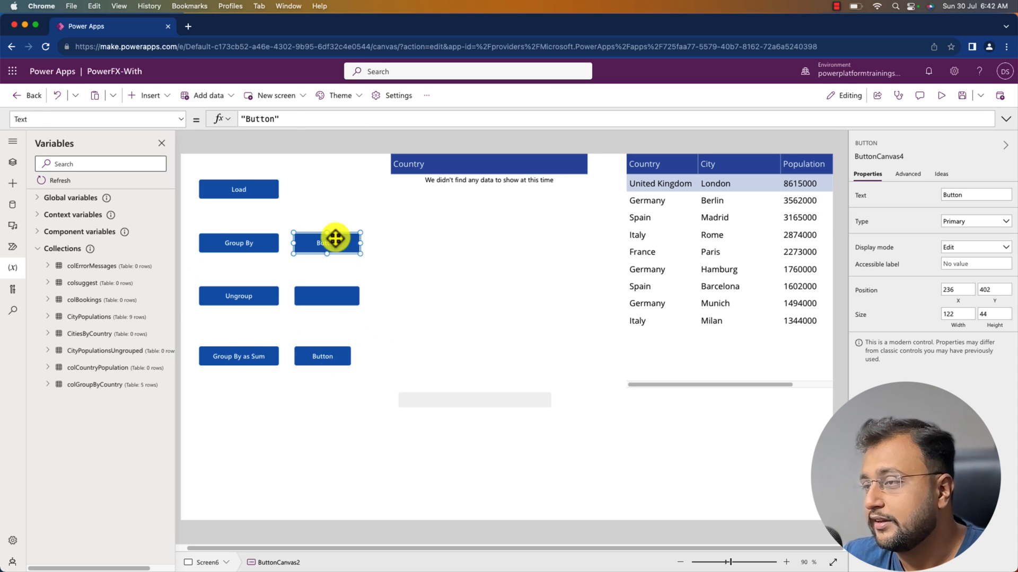
left_click(1005, 118)
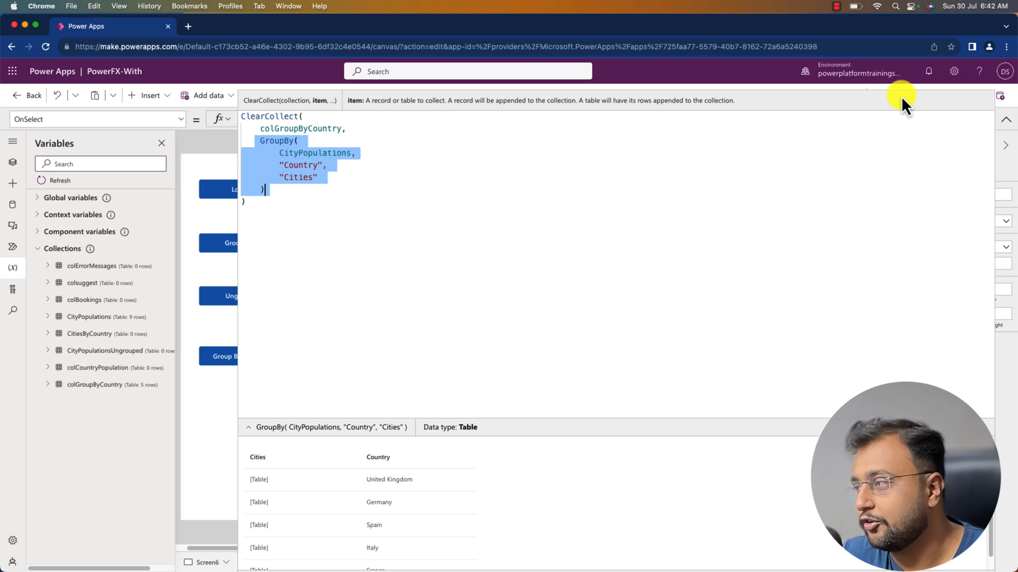
mouse_move(1005, 123)
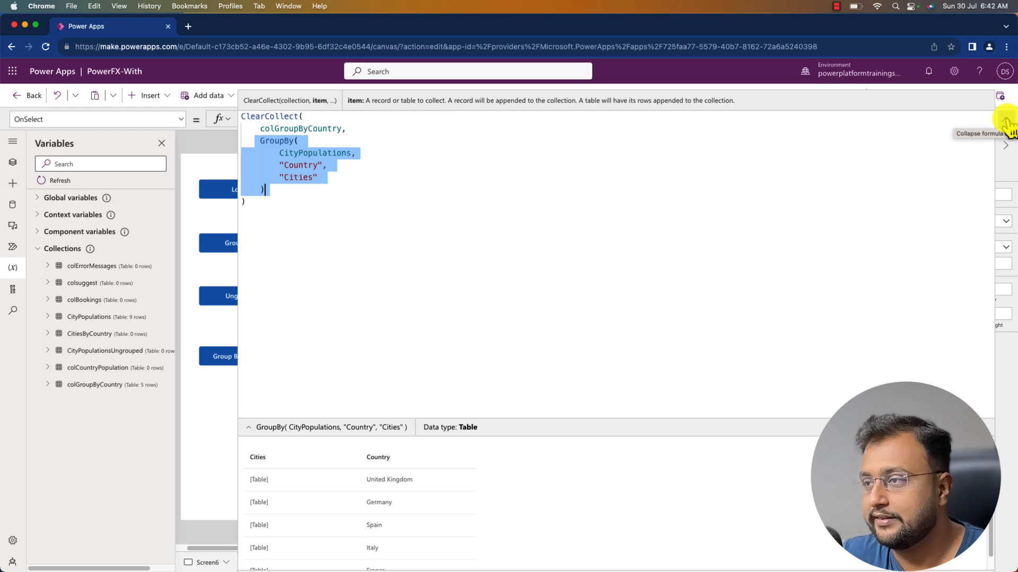
left_click(1006, 123)
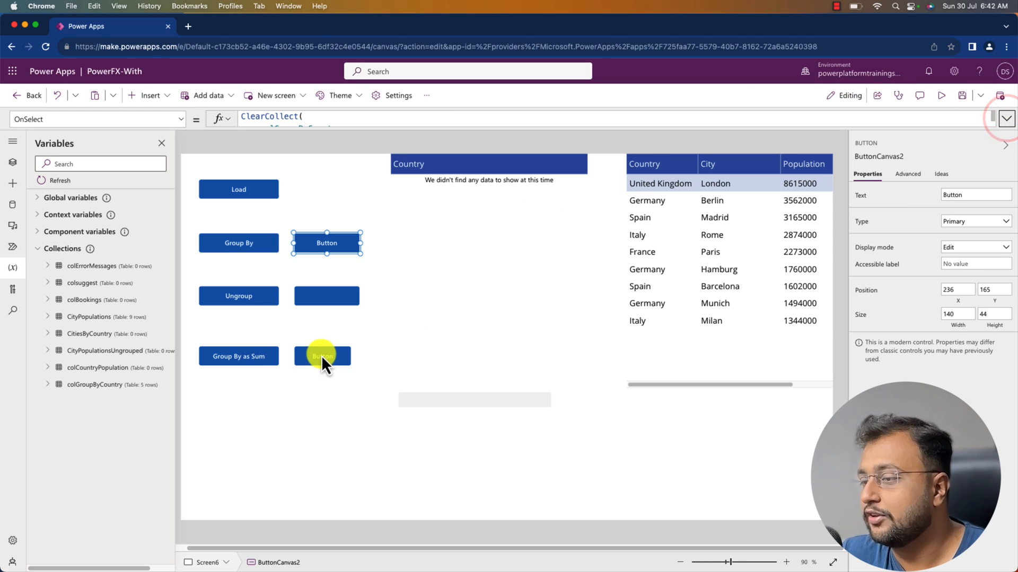
- Enter GroupBy(CityPopulations,"Country","Cities") on the new button and begin an AddColumns wrapper
left_click(322, 356)
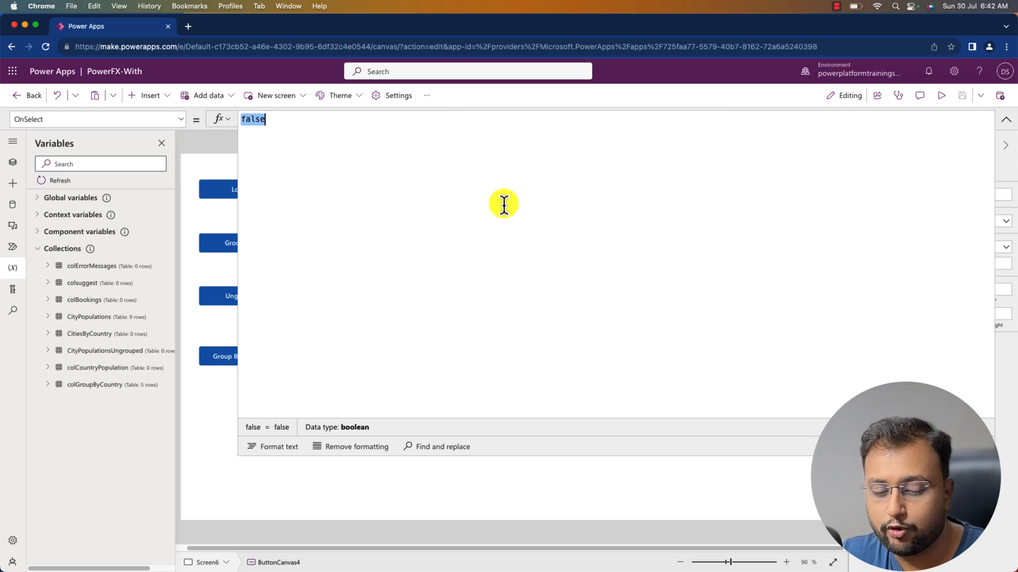
type("GroupBy(CityPopulations,\"Country\",\"Cities\")")
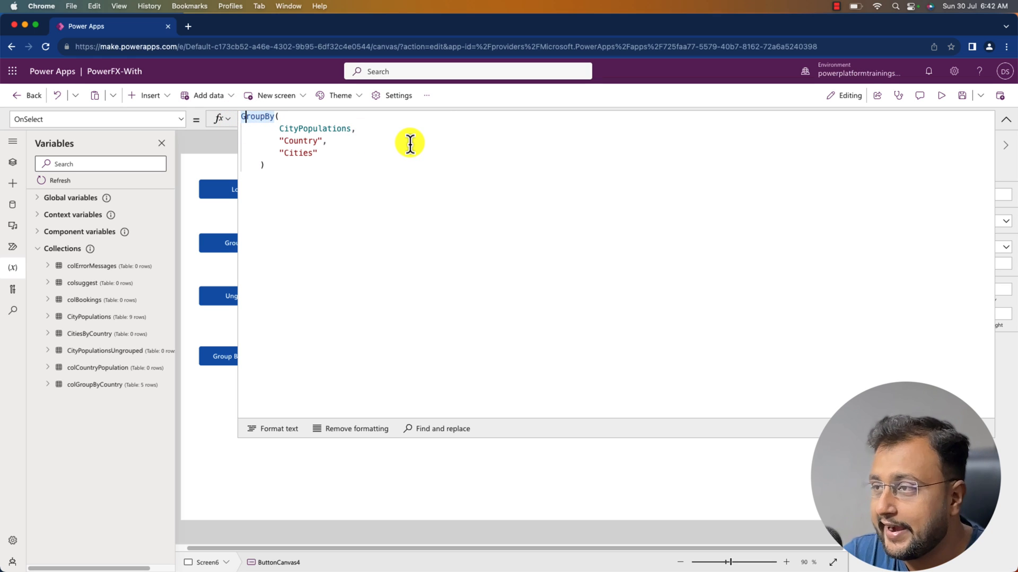
type("AddColumns(")
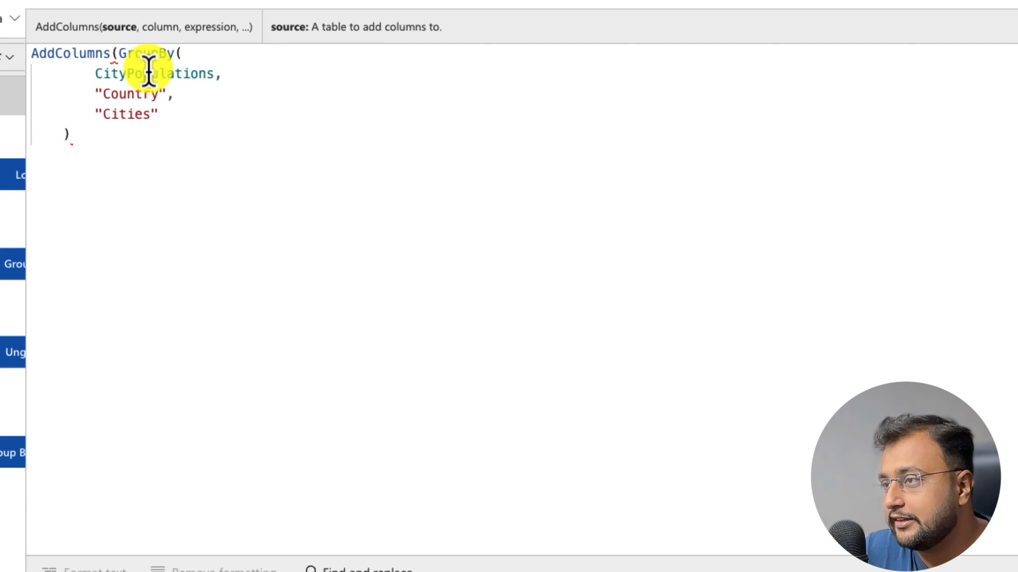
mouse_move(107, 133)
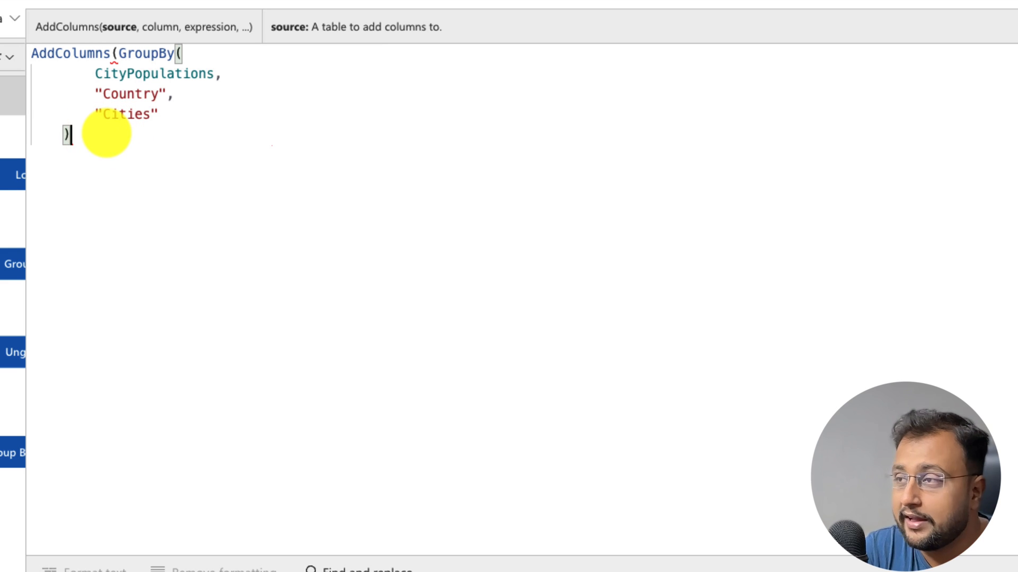
type(",")
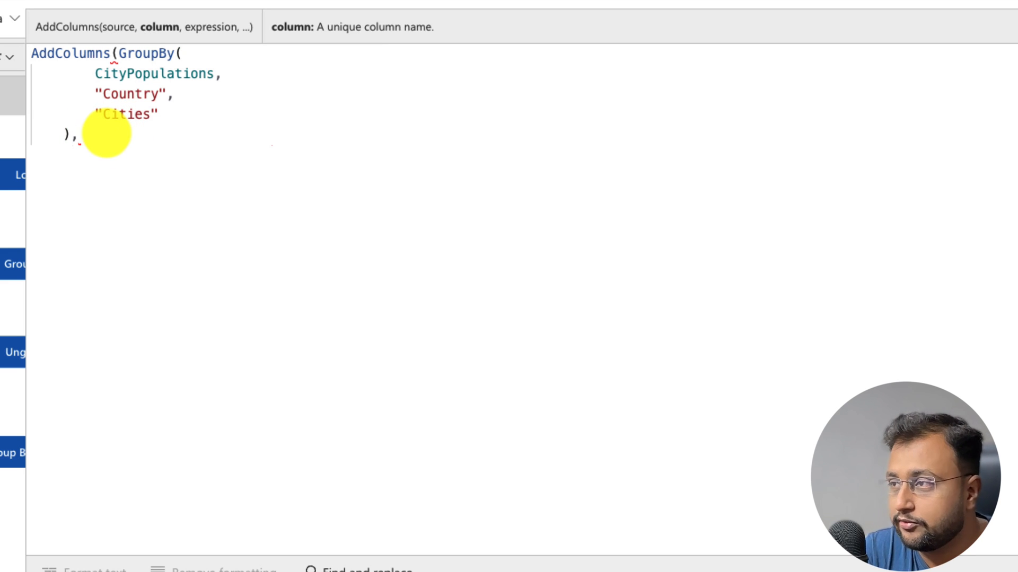
- Add a "Sum of Population" column computed as Sum(Cities, Population)
type("\"Sum of")
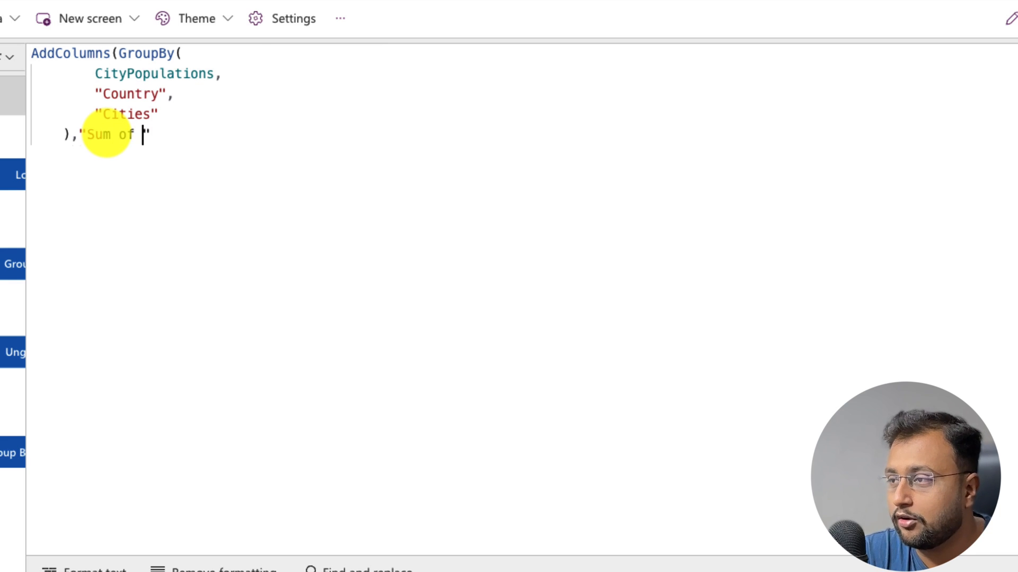
type("Popula")
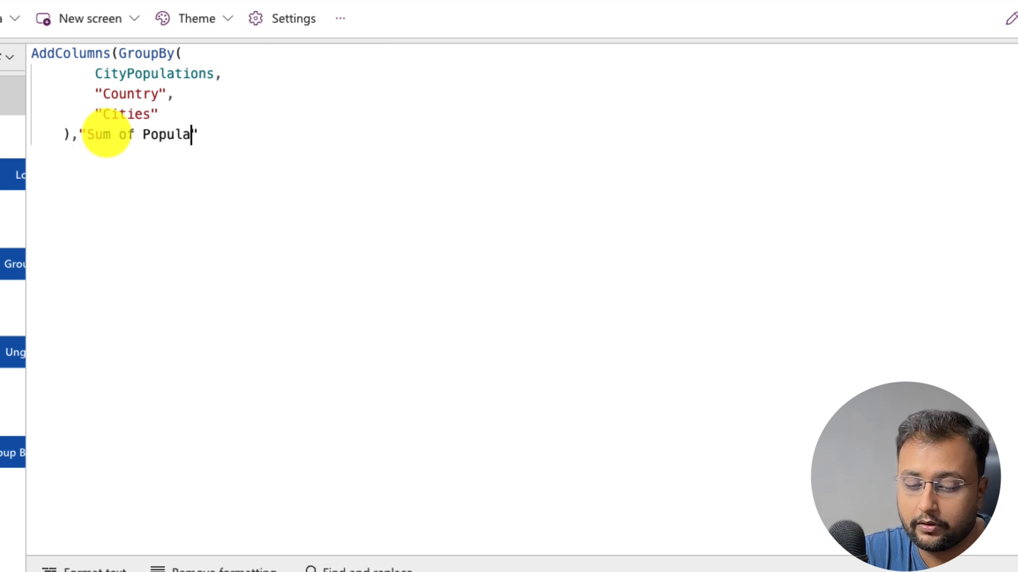
type("tion")
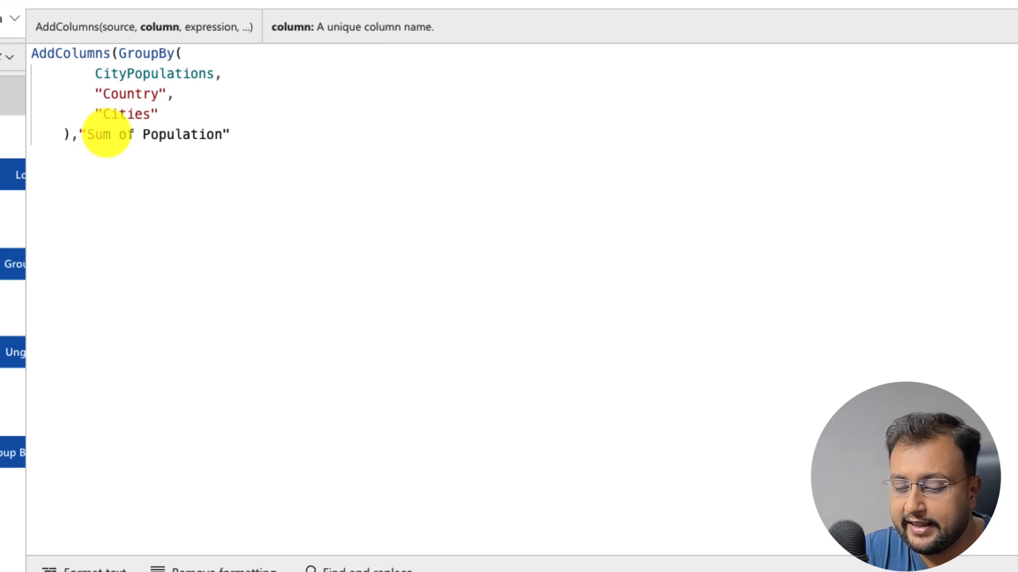
type(",S")
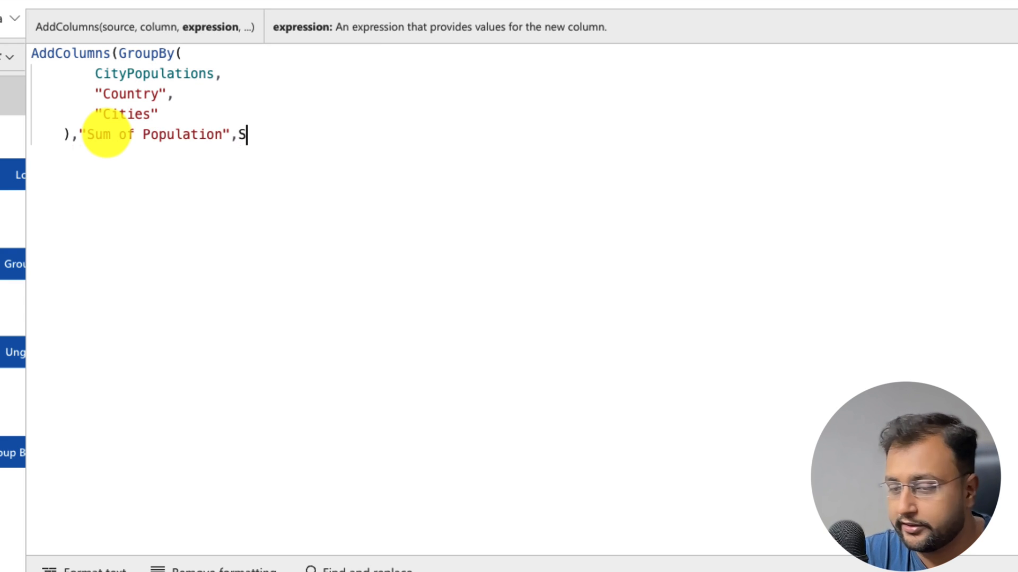
type("um(")
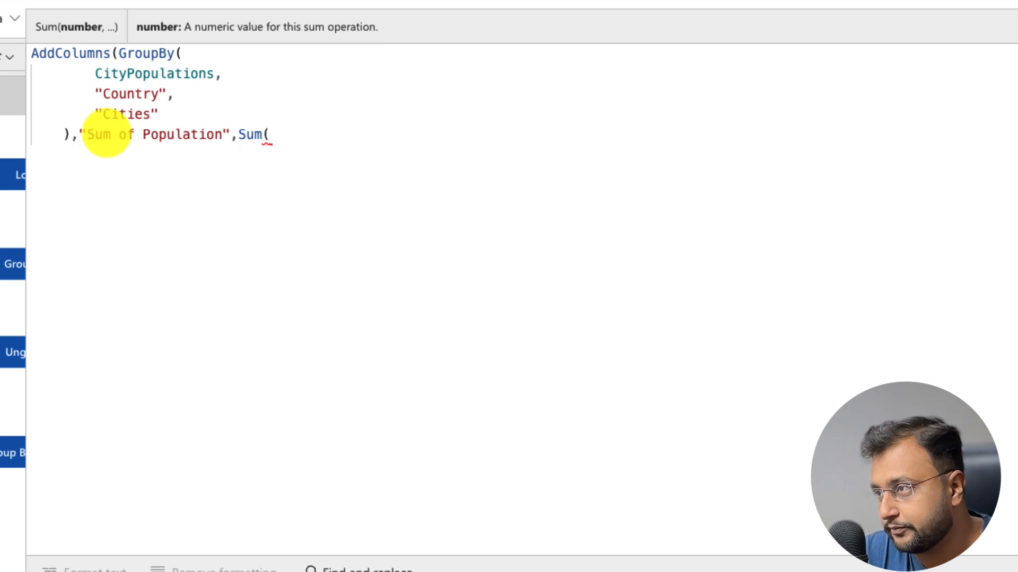
type("Cities")
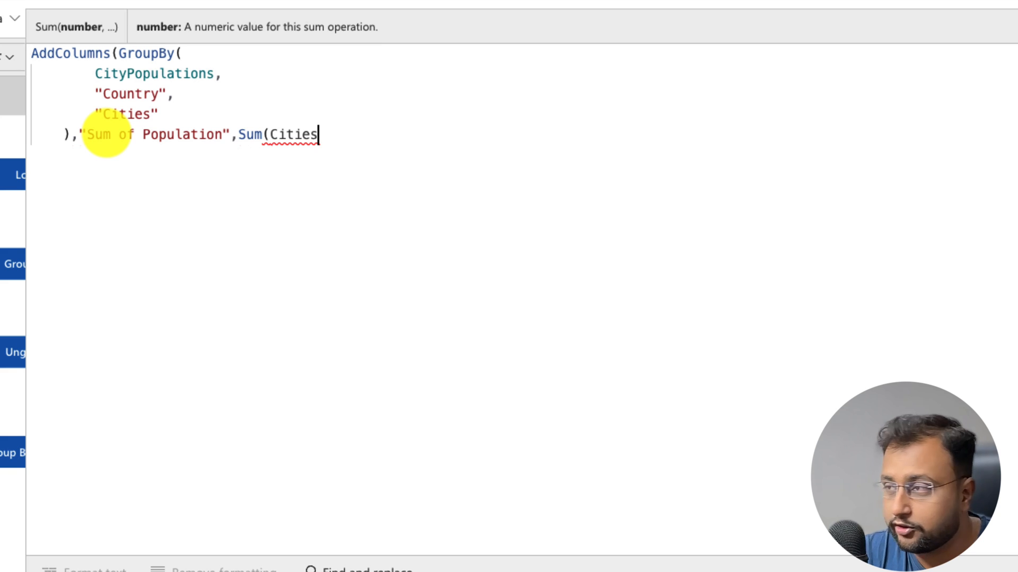
type(",")
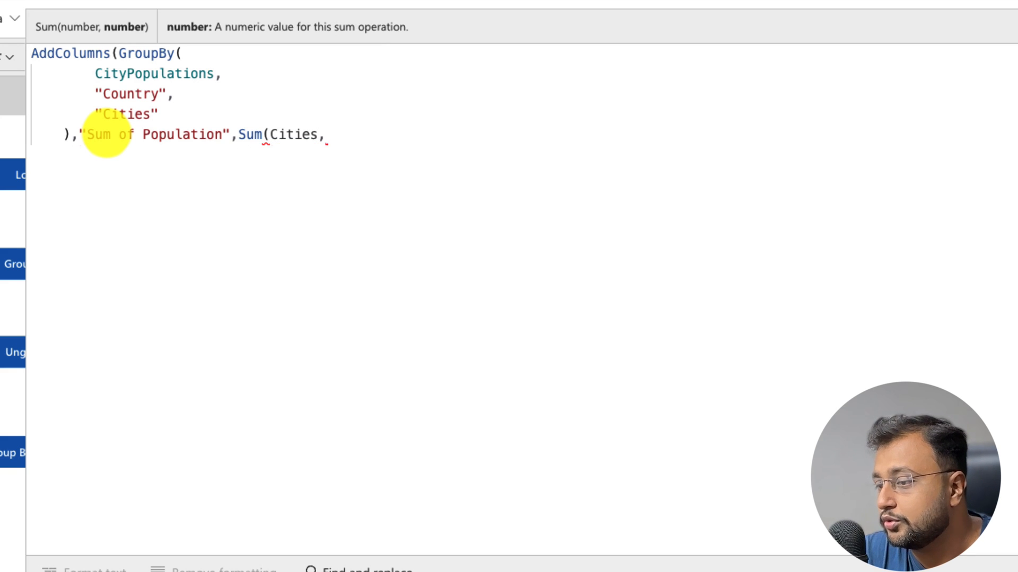
type("Population")
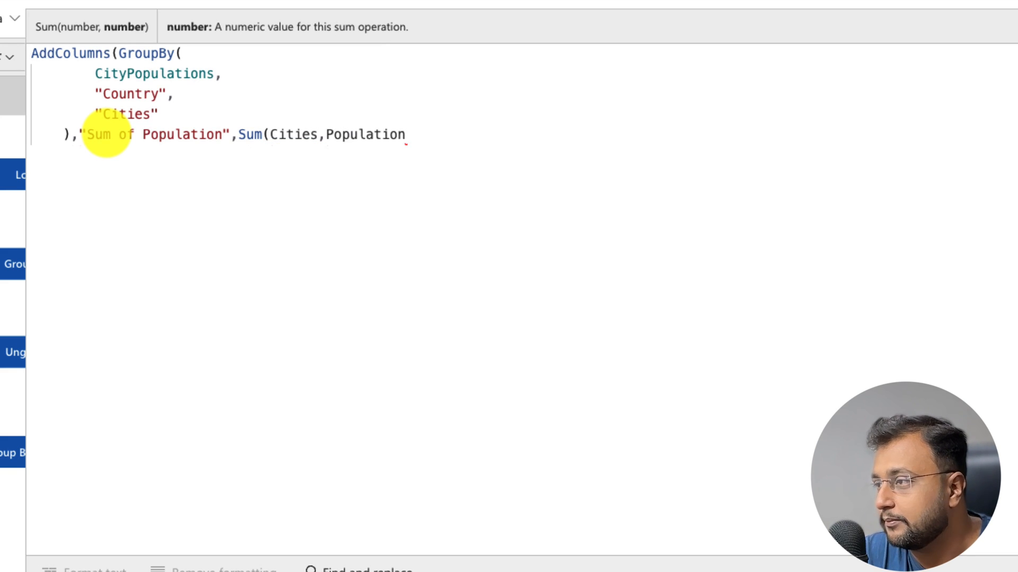
type(")")
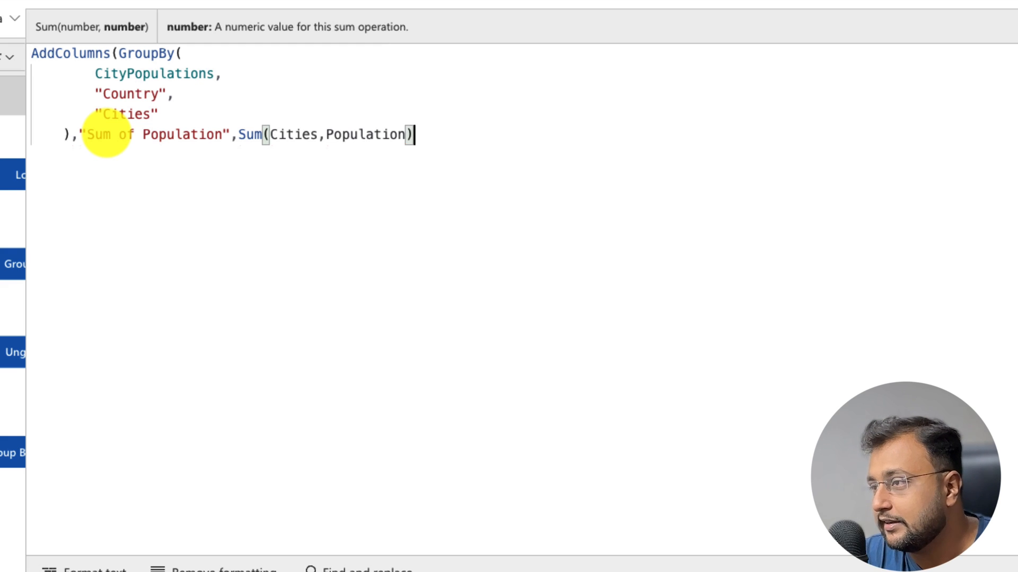
type(")")
type("ClearCollect(colP")
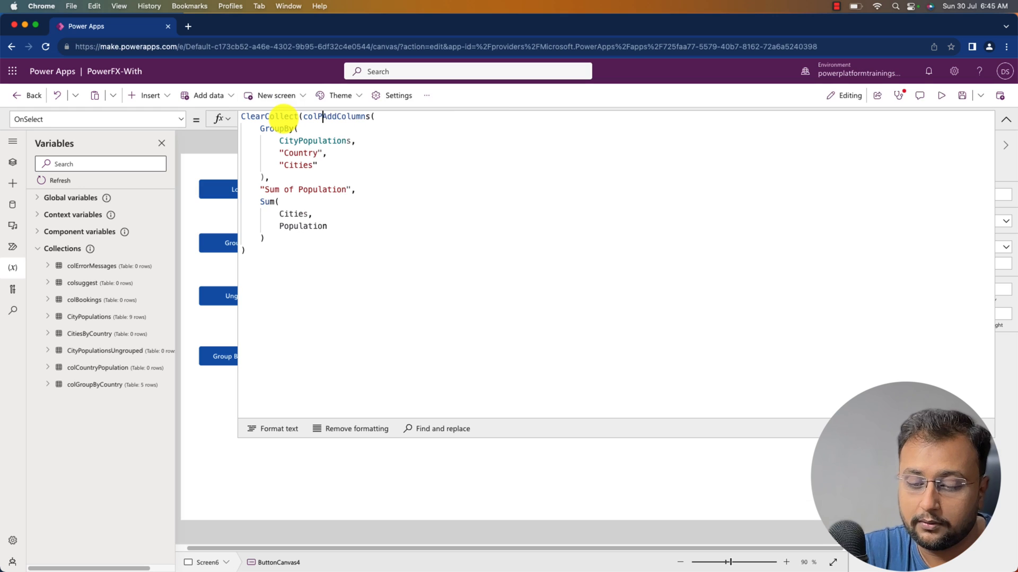
- Name the ClearCollect target colPopulation and finish the formula
type("opulation,")
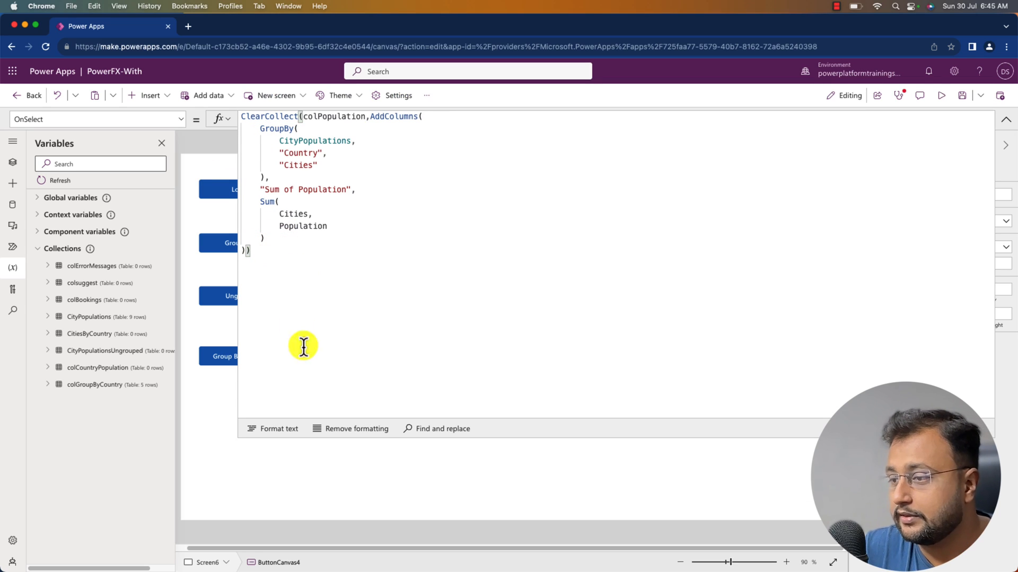
left_click(277, 428)
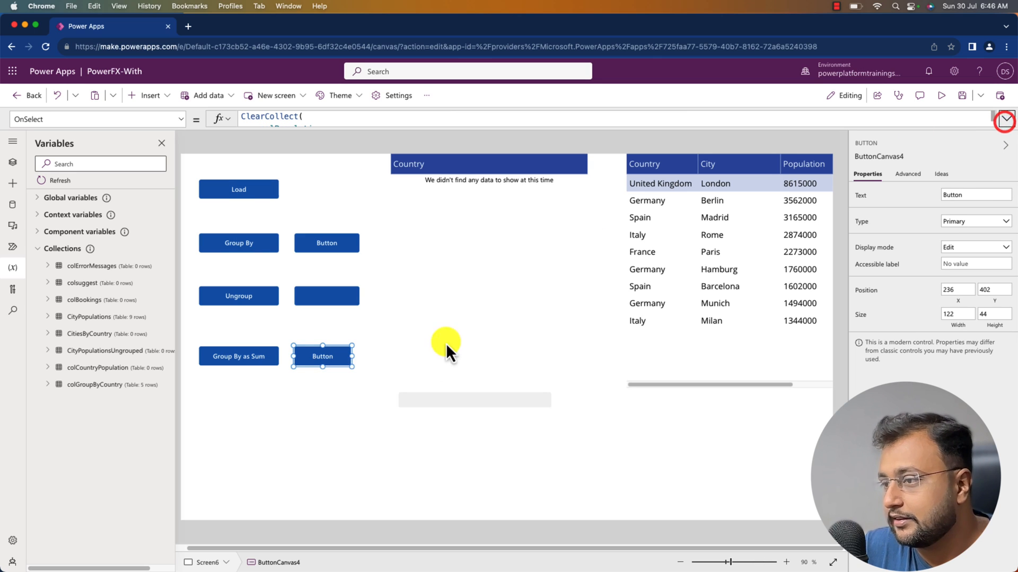
left_click(323, 356)
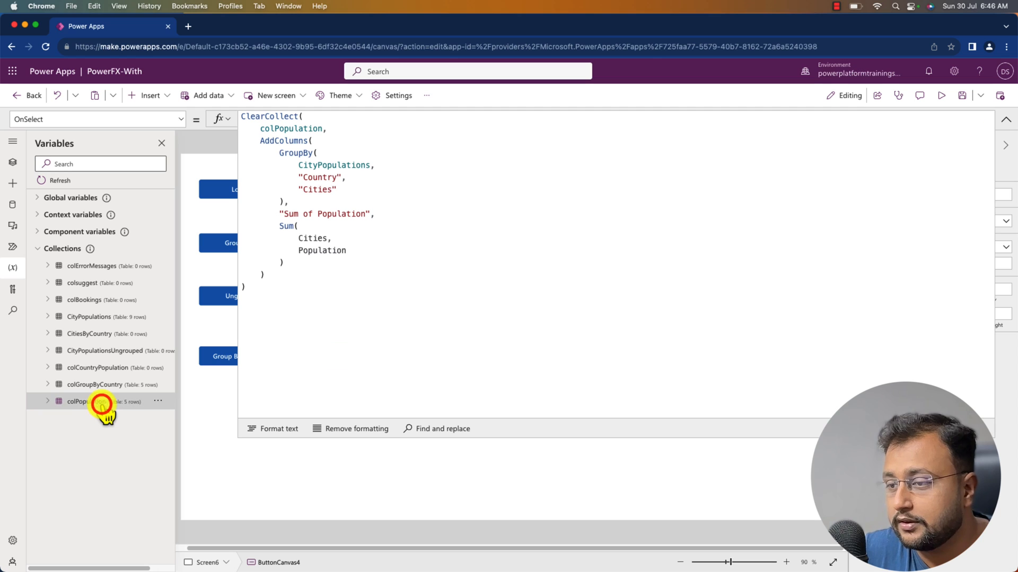
- Preview colPopulation's five countries with Sum of Population totals in the Variables viewer
left_click(1005, 119)
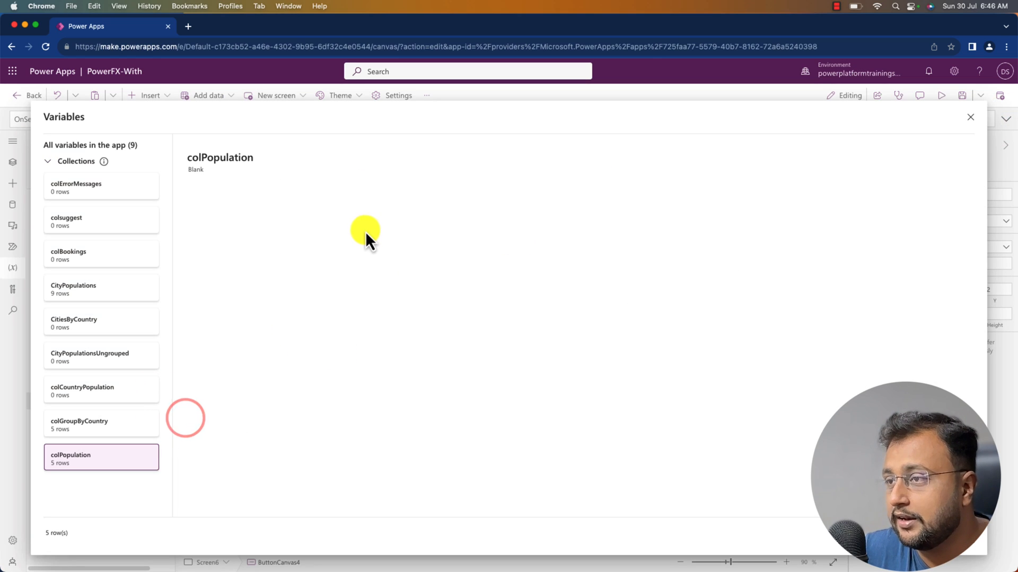
left_click(100, 459)
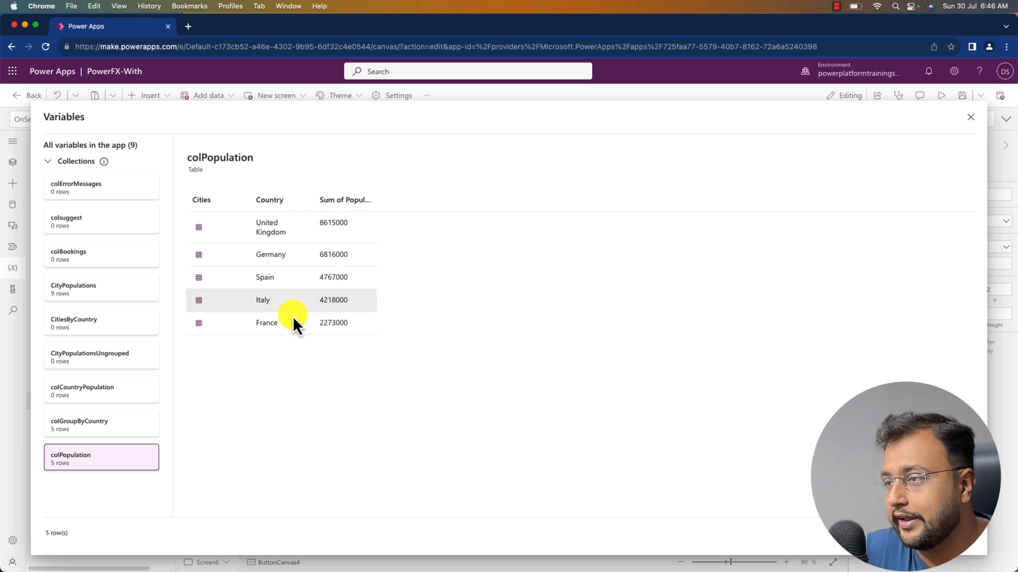
left_click(970, 116)
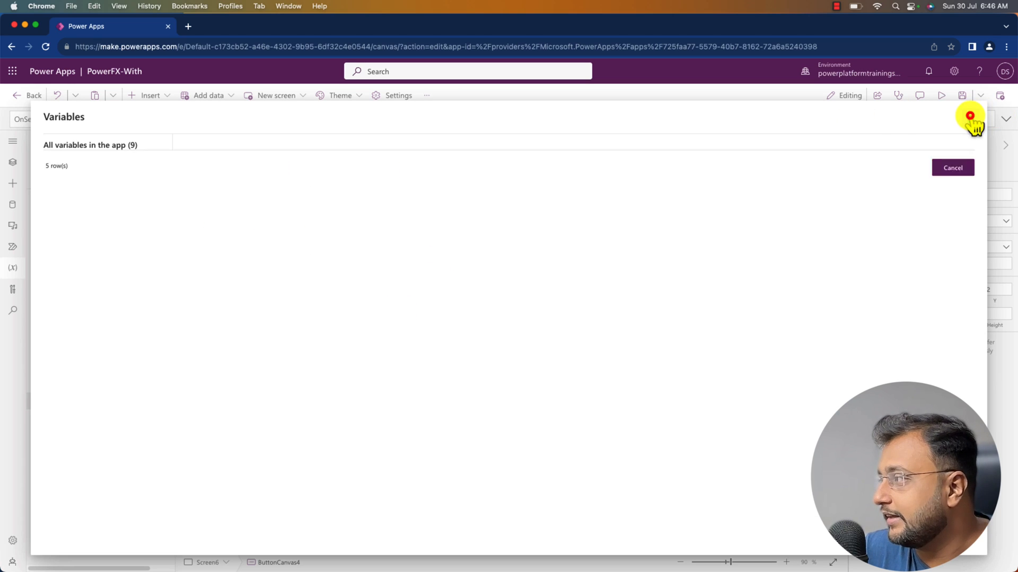
left_click(952, 168)
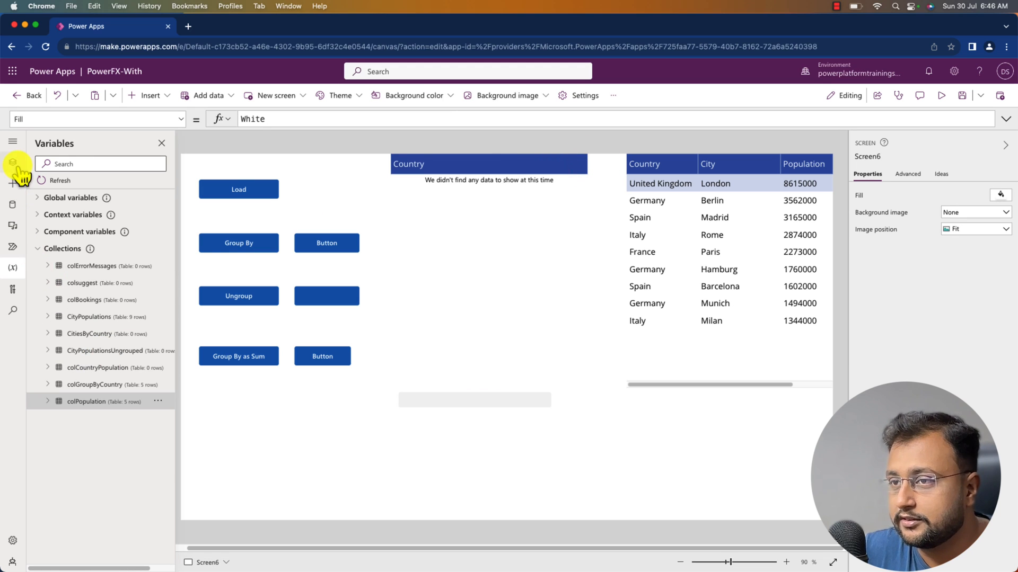
- Set DataTable3's Items property to colPopulation, selecting the table from Tree view
left_click(13, 161)
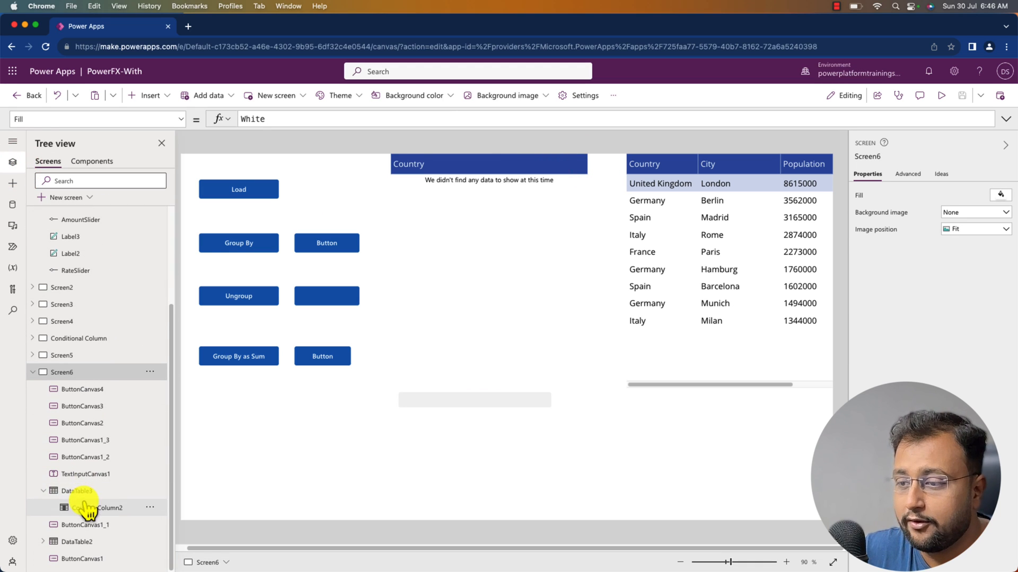
left_click(77, 491)
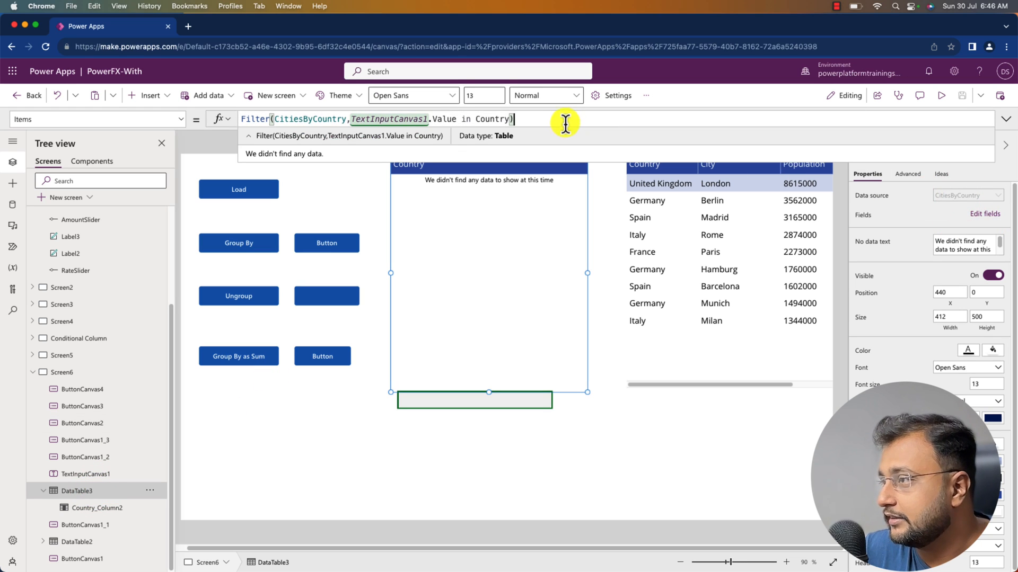
type("colPopulation")
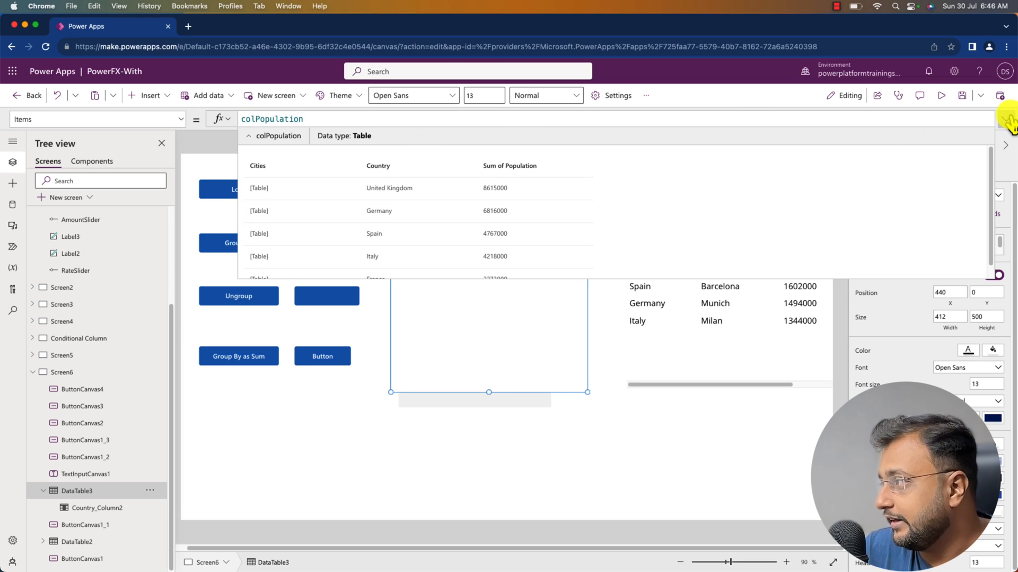
left_click(1003, 119)
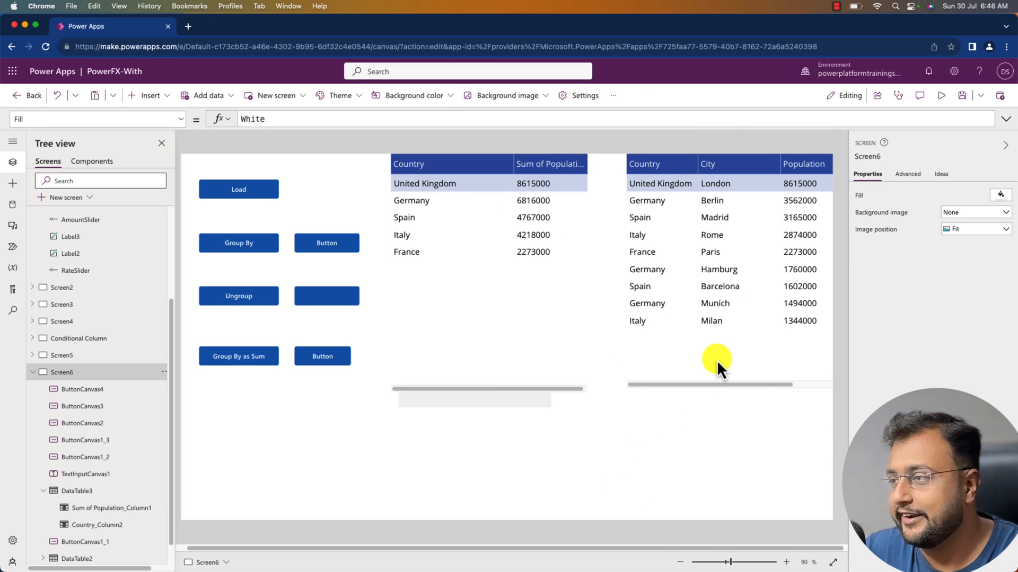
left_click(321, 356)
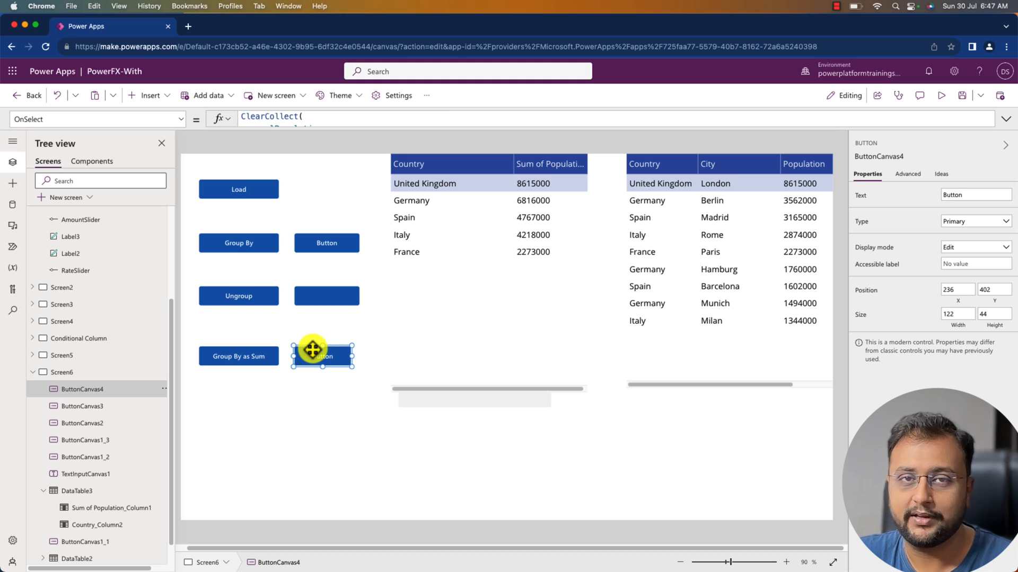
mouse_move(333, 330)
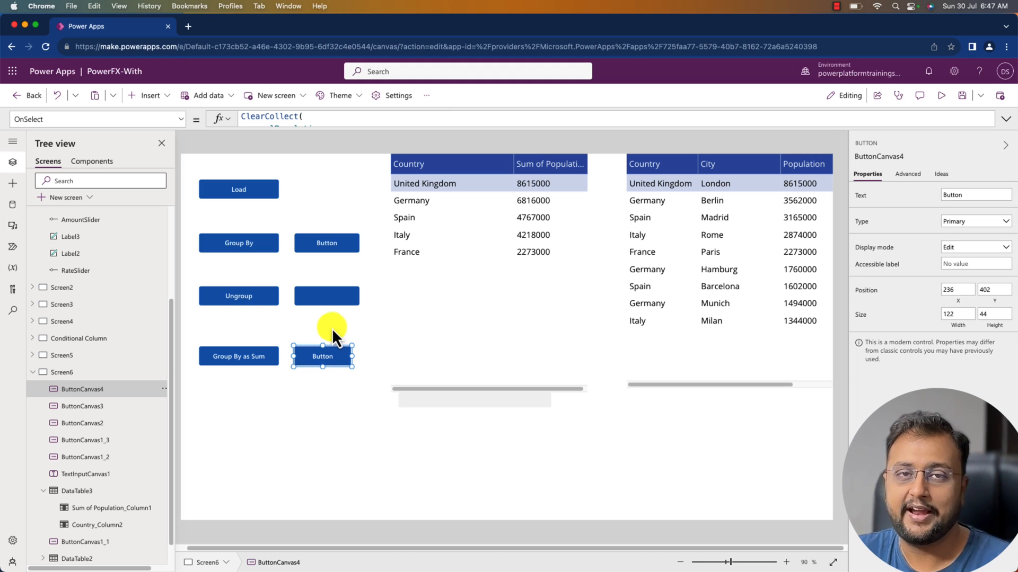